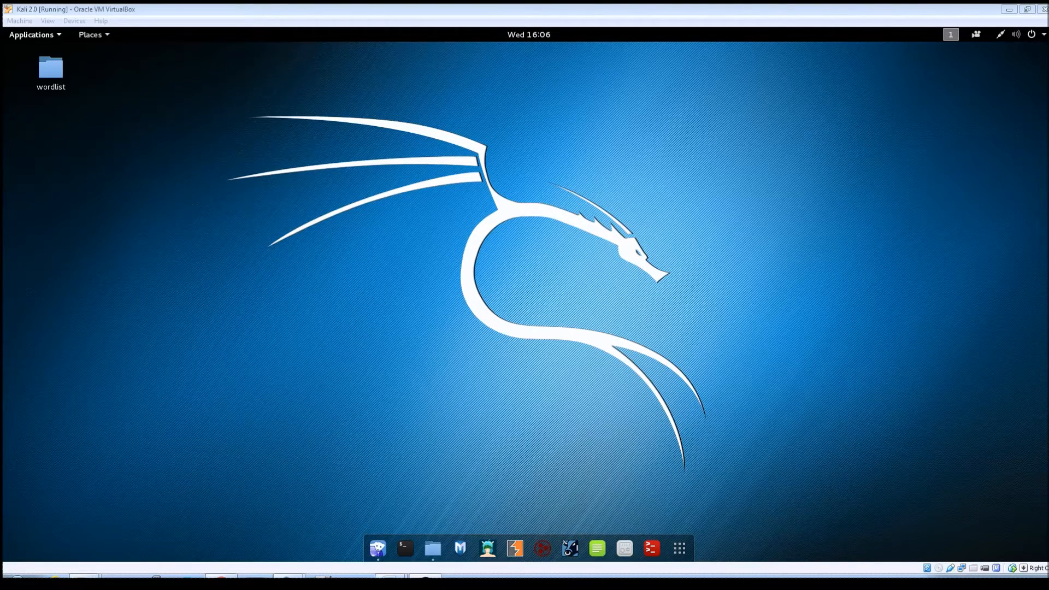
Launch Automater from the Applications menu's OSINT Analysis tools so its usage appears.
{"action": "left_click", "coordinate": [31, 34]}
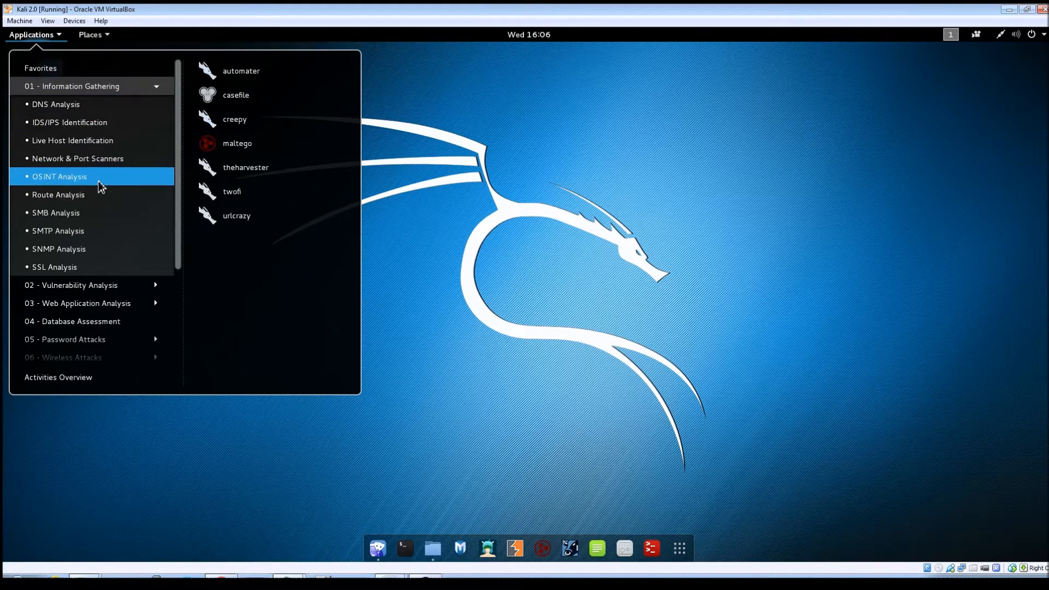
{"action": "mouse_move", "coordinate": [251, 95]}
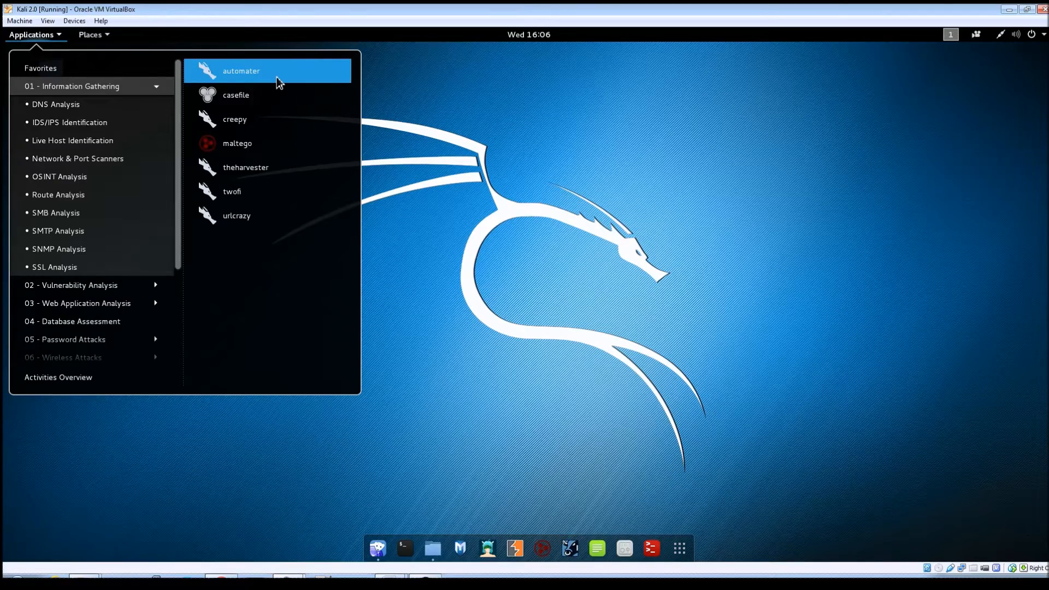
{"action": "left_click", "coordinate": [241, 71]}
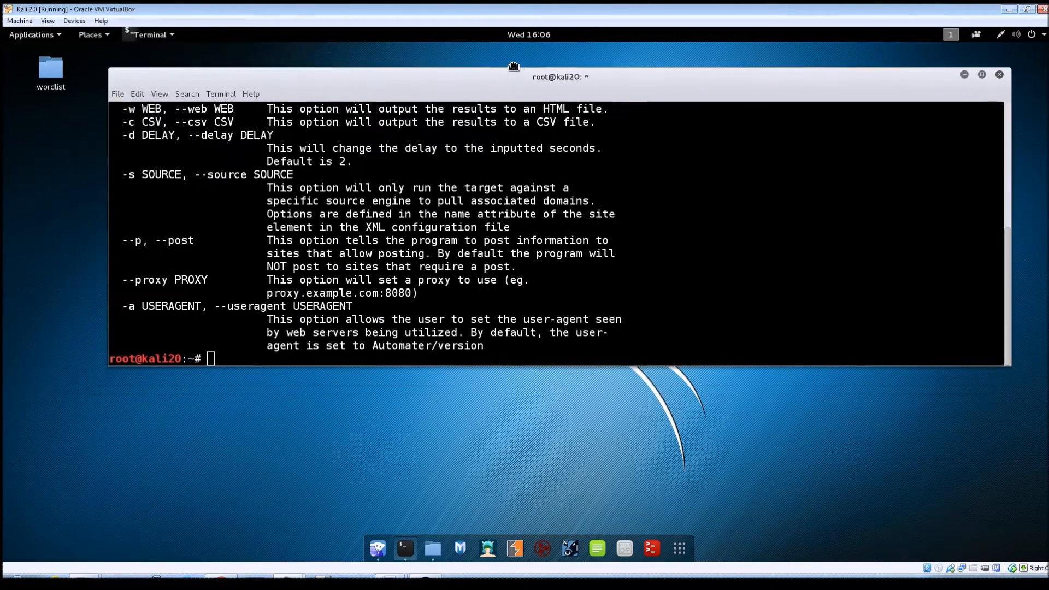
Move the help terminal up-left and scroll through the target, output, post and proxy options.
{"action": "left_click_drag", "start_coordinate": [513, 65], "coordinate": [501, 51]}
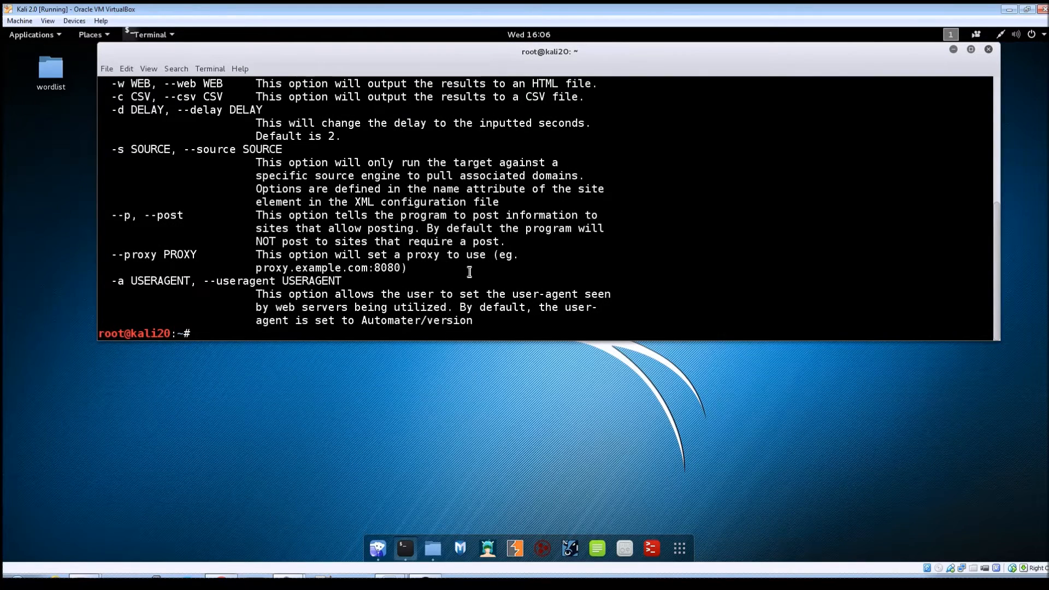
{"action": "scroll", "scroll_direction": "up", "scroll_amount": 3}
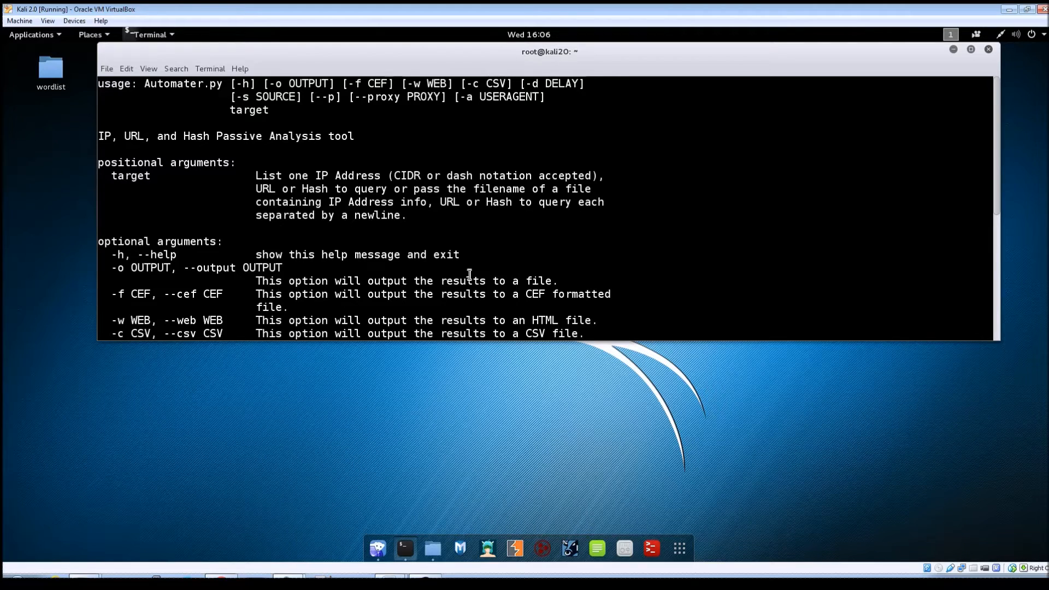
{"action": "mouse_move", "coordinate": [299, 234]}
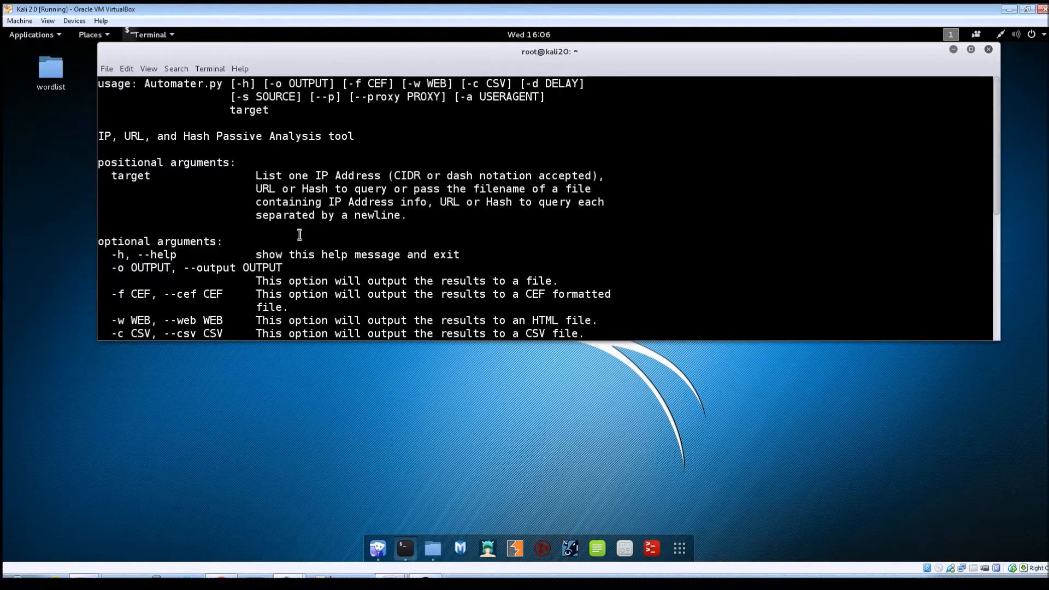
{"action": "mouse_move", "coordinate": [159, 186]}
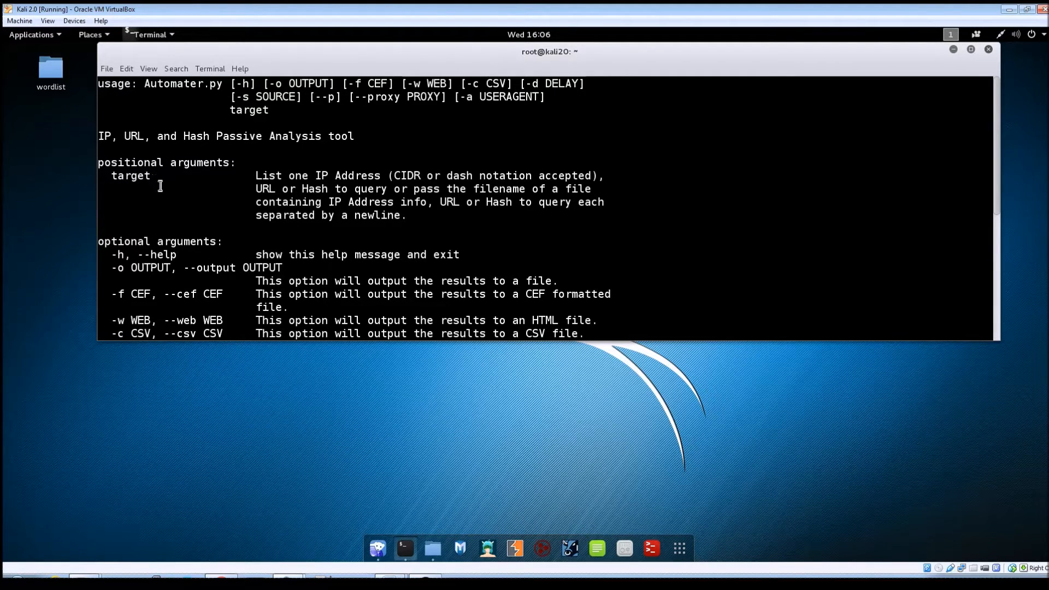
{"action": "mouse_move", "coordinate": [230, 194]}
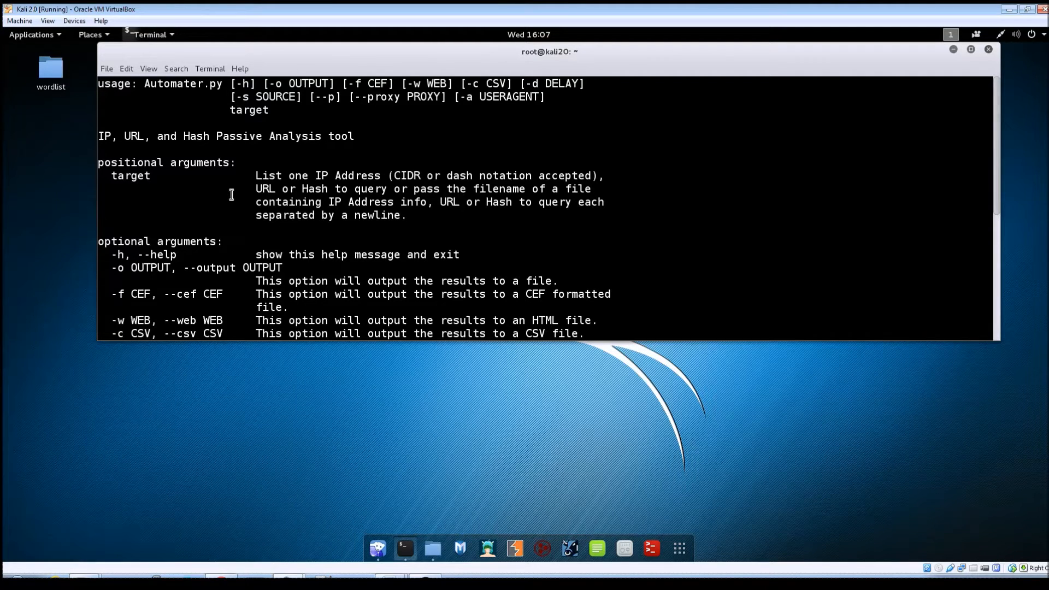
{"action": "scroll", "scroll_direction": "down", "scroll_amount": 3}
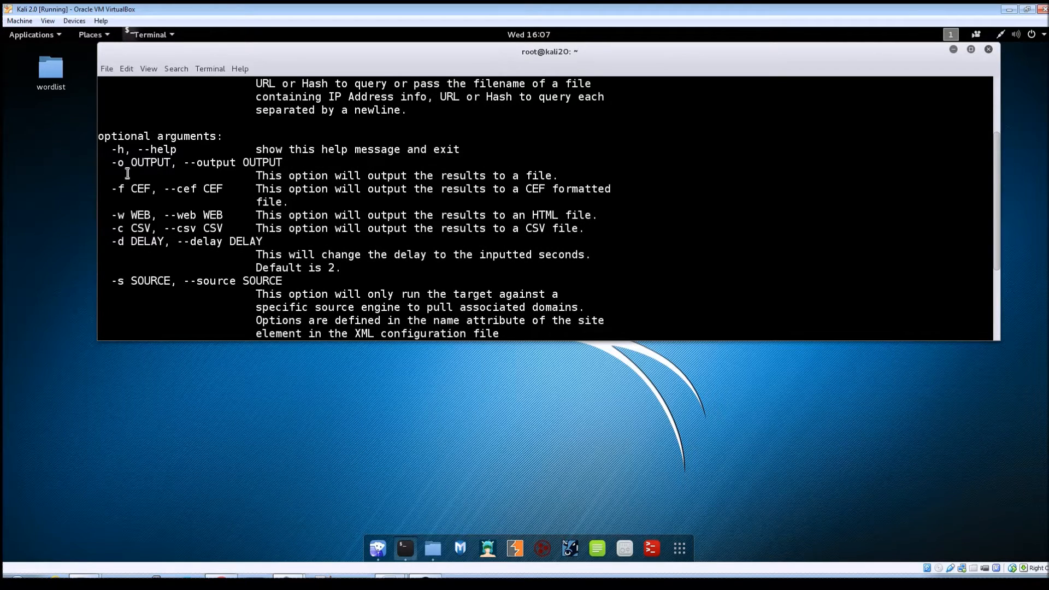
{"action": "mouse_move", "coordinate": [139, 199]}
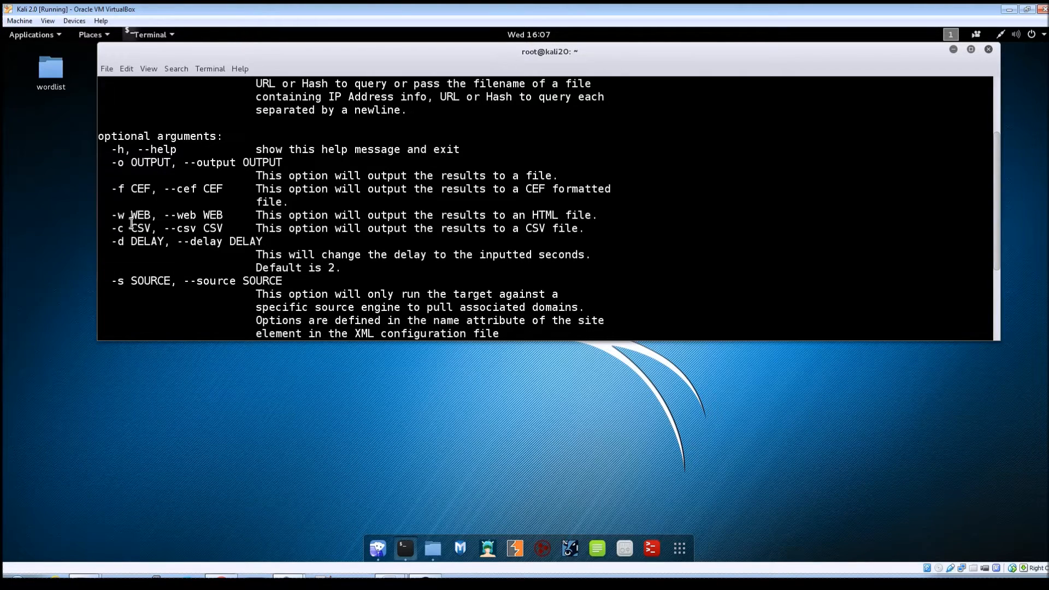
{"action": "mouse_move", "coordinate": [142, 229]}
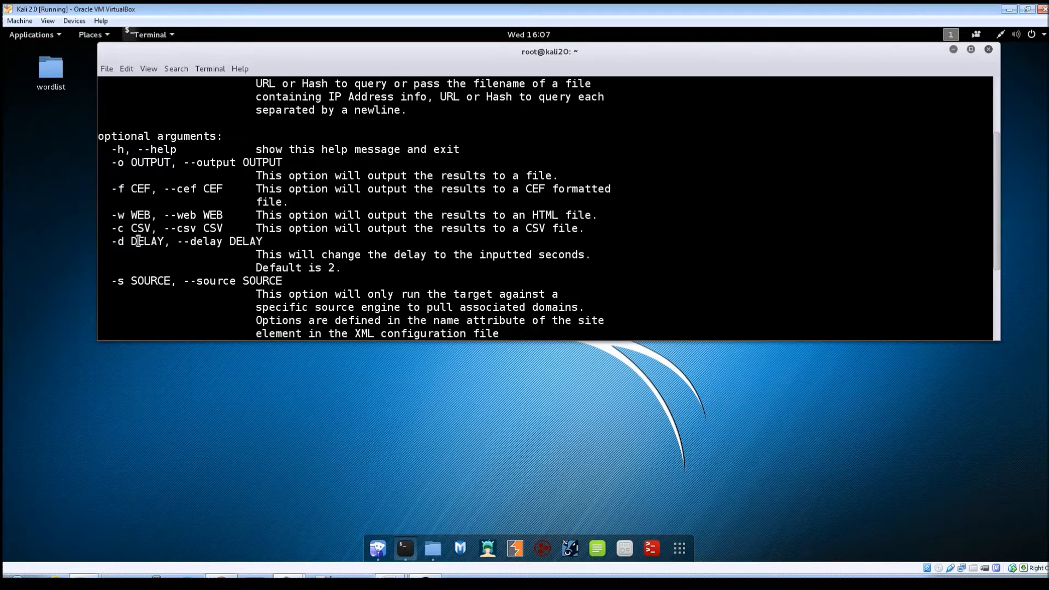
{"action": "scroll", "scroll_direction": "down", "scroll_amount": 3}
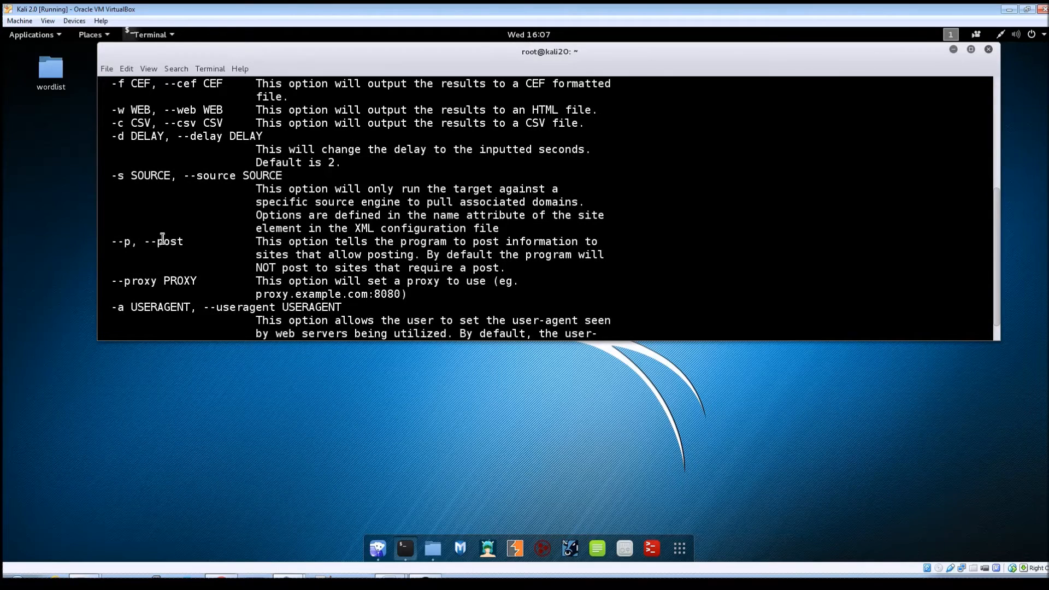
{"action": "mouse_move", "coordinate": [127, 183]}
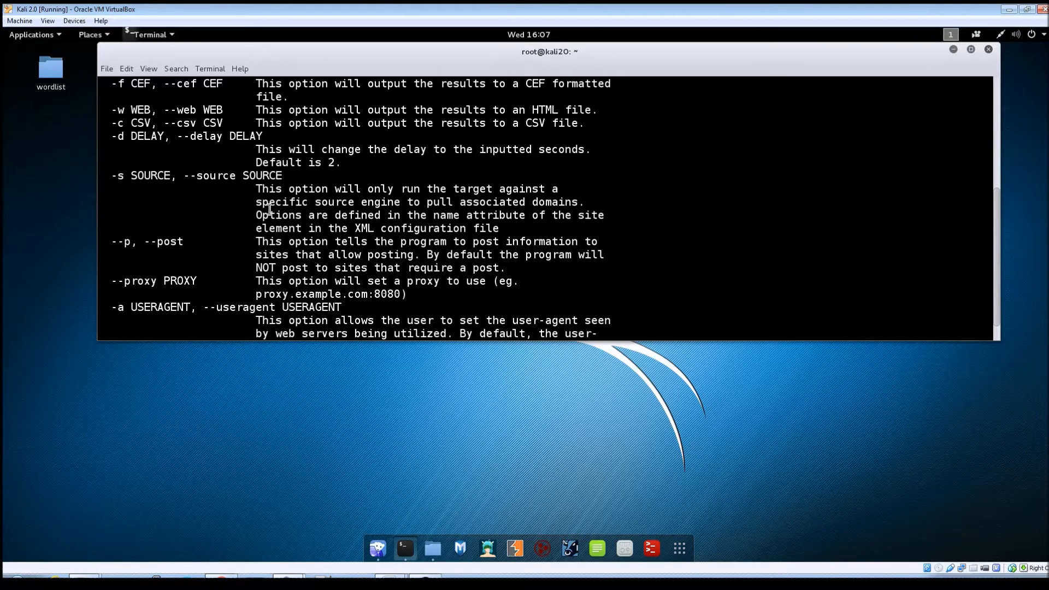
{"action": "mouse_move", "coordinate": [128, 189]}
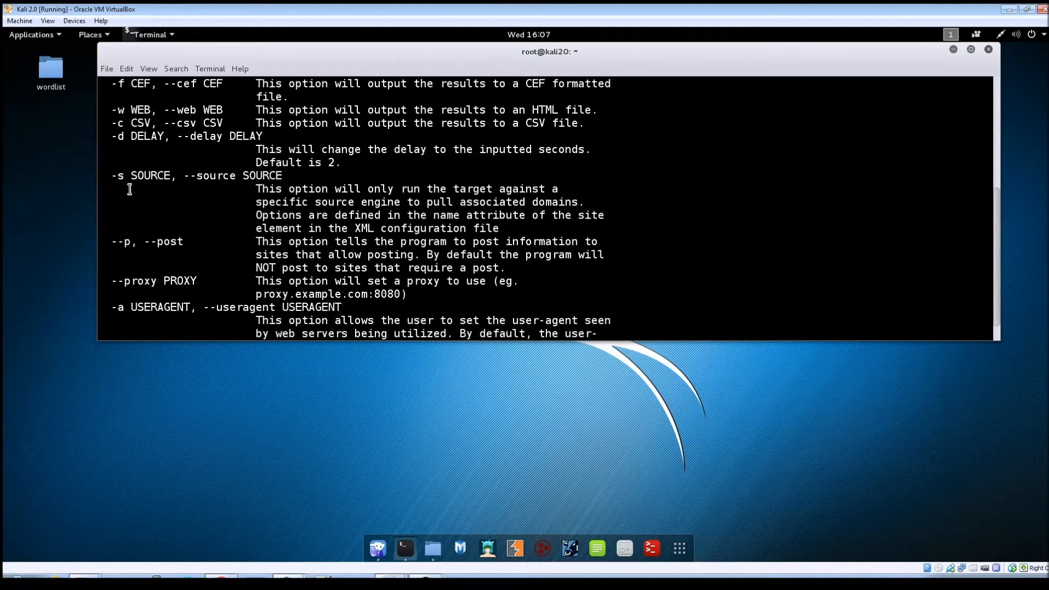
{"action": "mouse_move", "coordinate": [263, 200]}
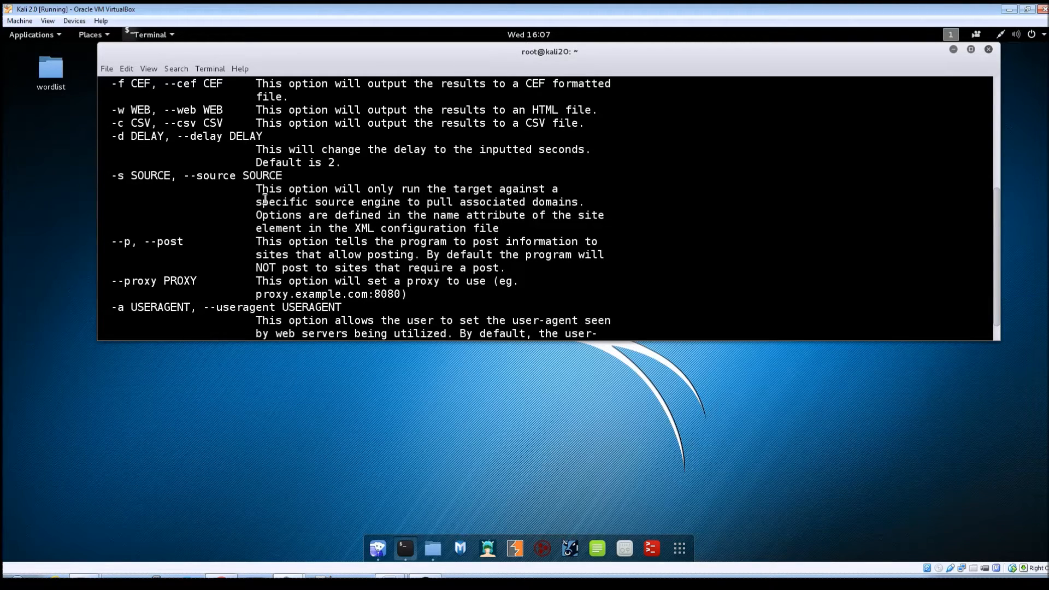
{"action": "mouse_move", "coordinate": [127, 180]}
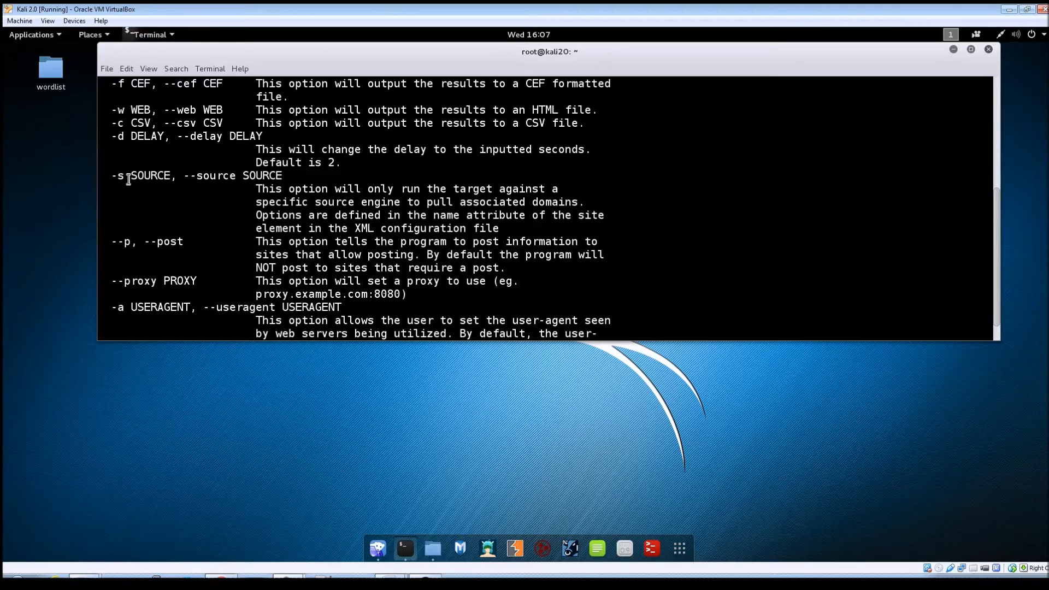
{"action": "mouse_move", "coordinate": [129, 189]}
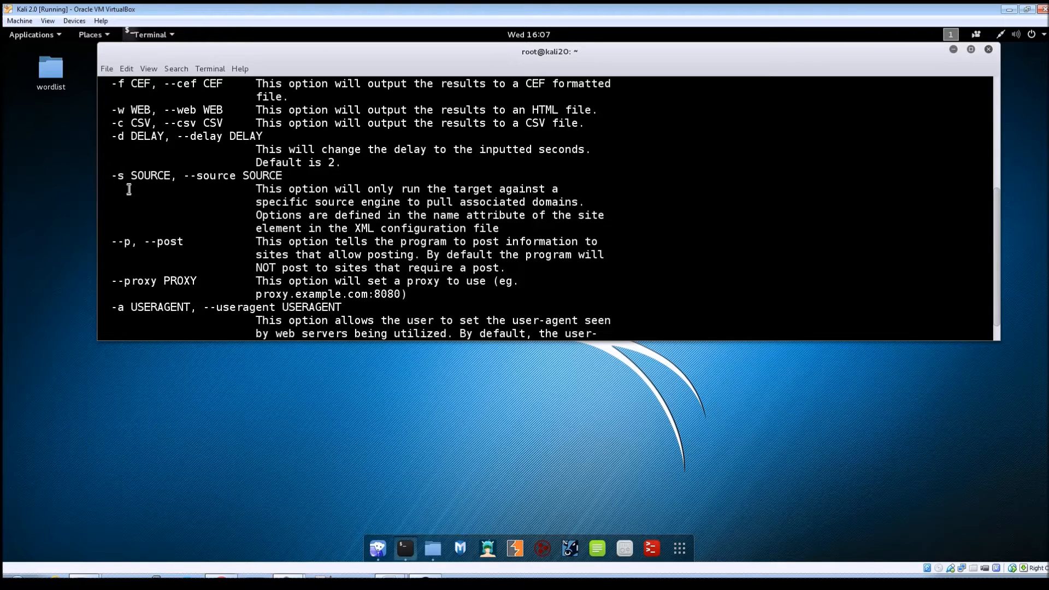
{"action": "mouse_move", "coordinate": [234, 231]}
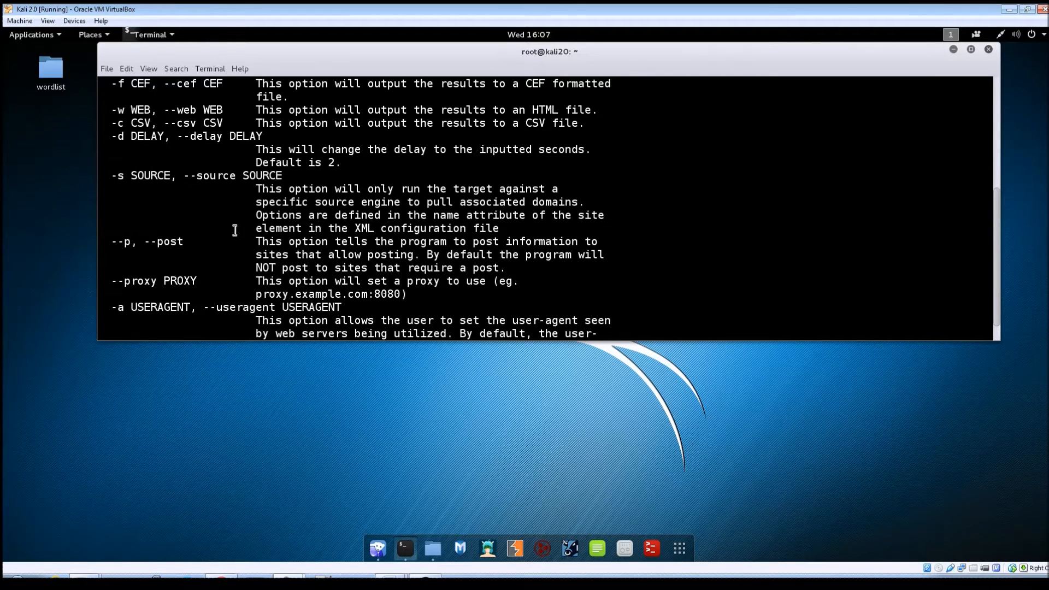
{"action": "mouse_move", "coordinate": [180, 280]}
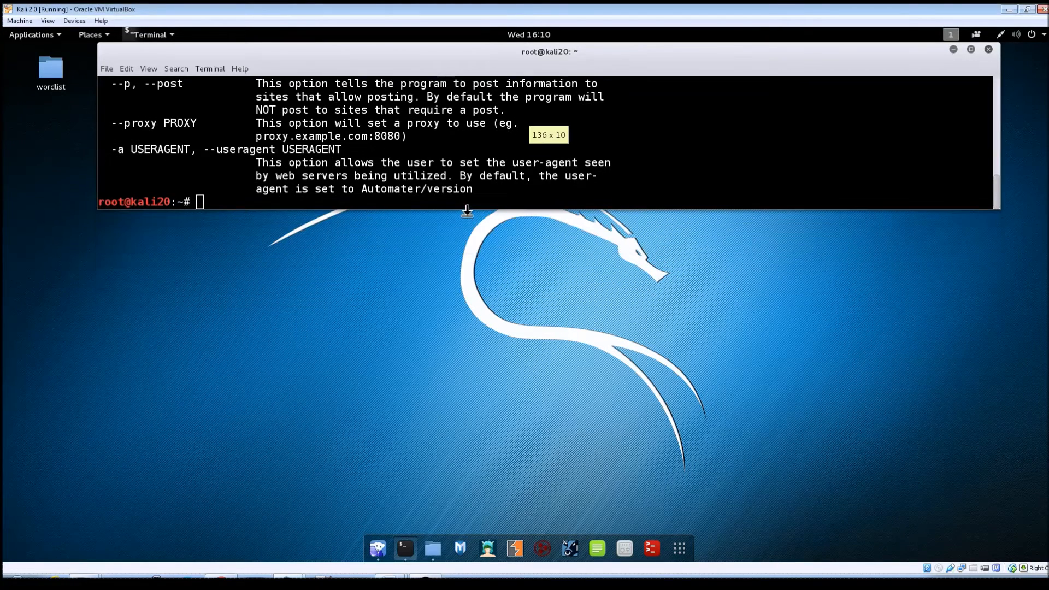
Open a new terminal window from the dock and start the 'automater' command.
{"action": "right_click", "coordinate": [404, 547]}
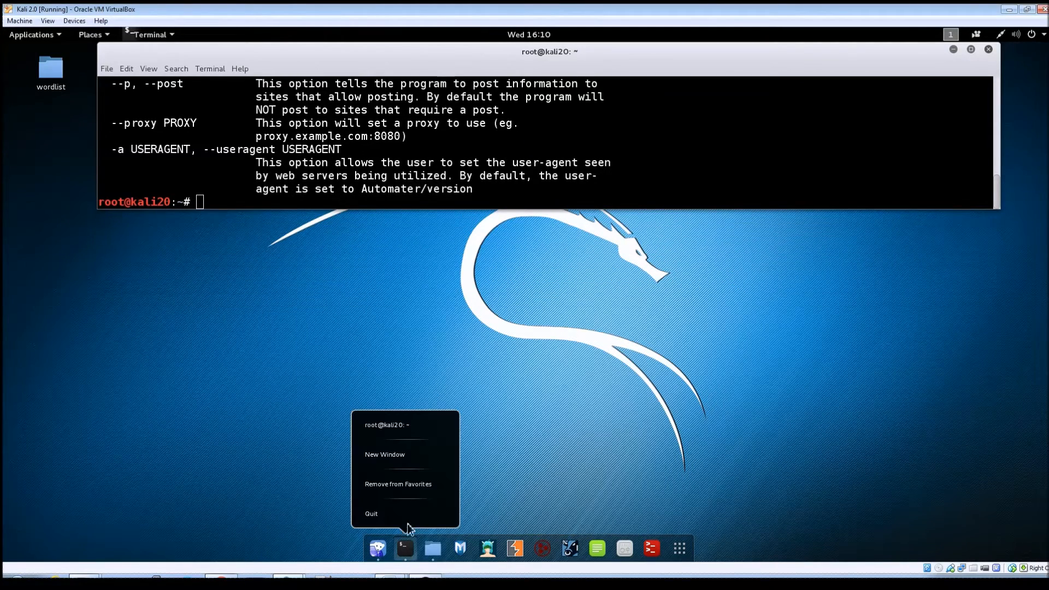
{"action": "left_click", "coordinate": [384, 455]}
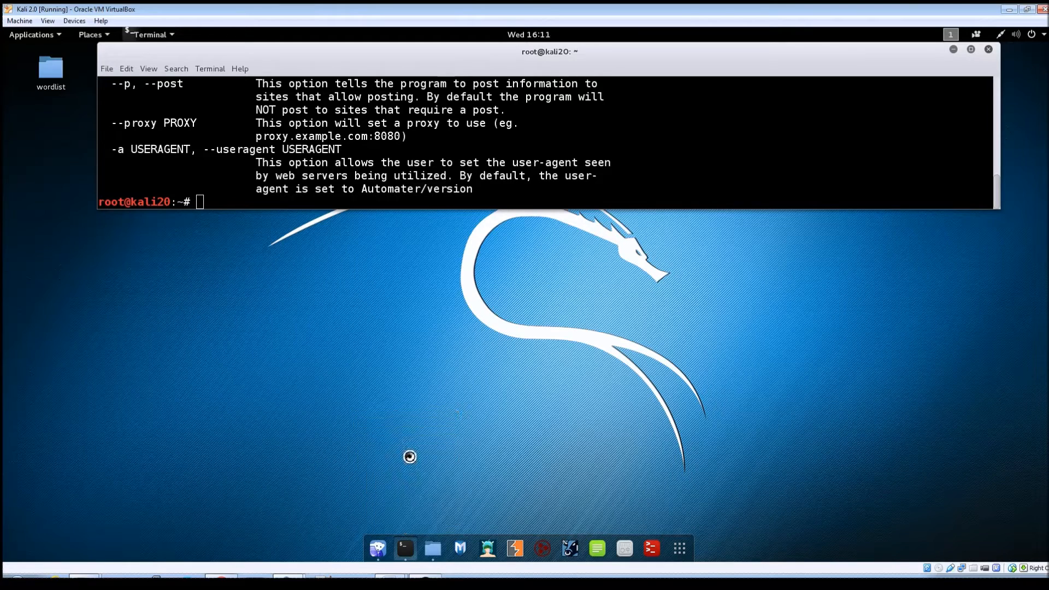
{"action": "left_click", "coordinate": [403, 547]}
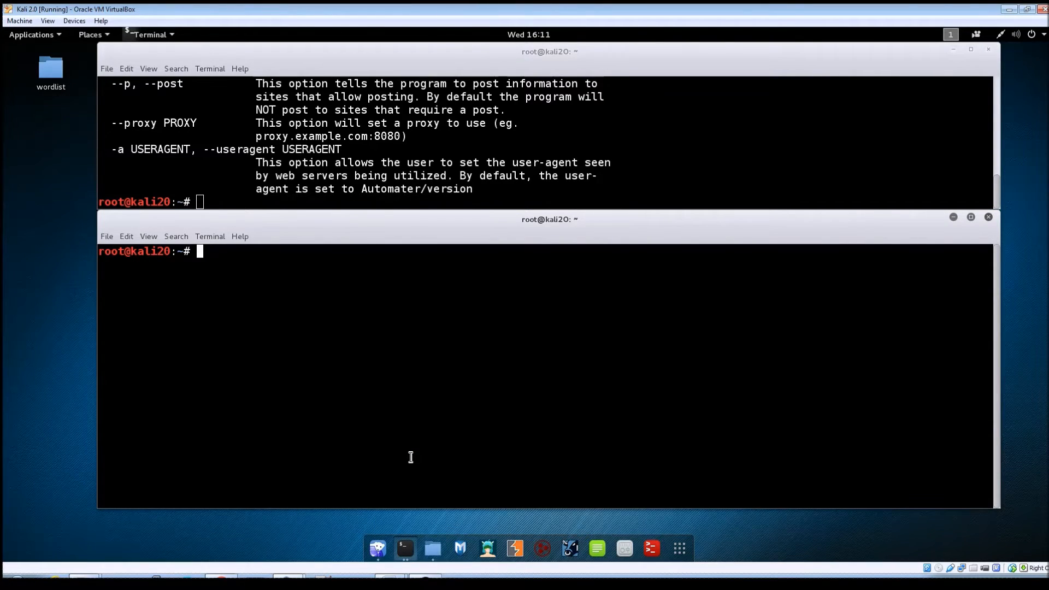
{"action": "type", "text": "automate"}
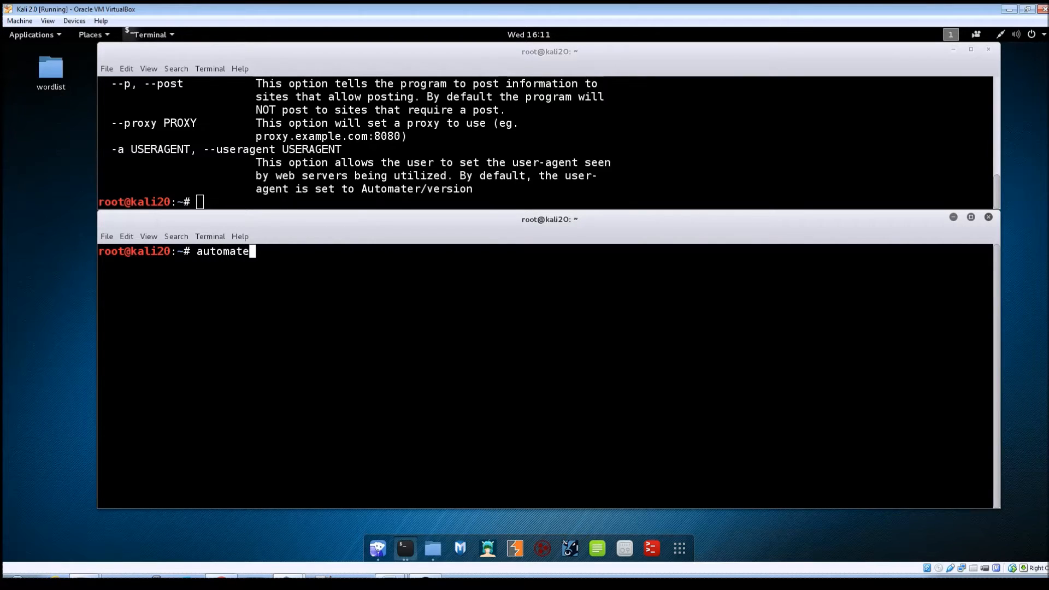
{"action": "type", "text": "r"}
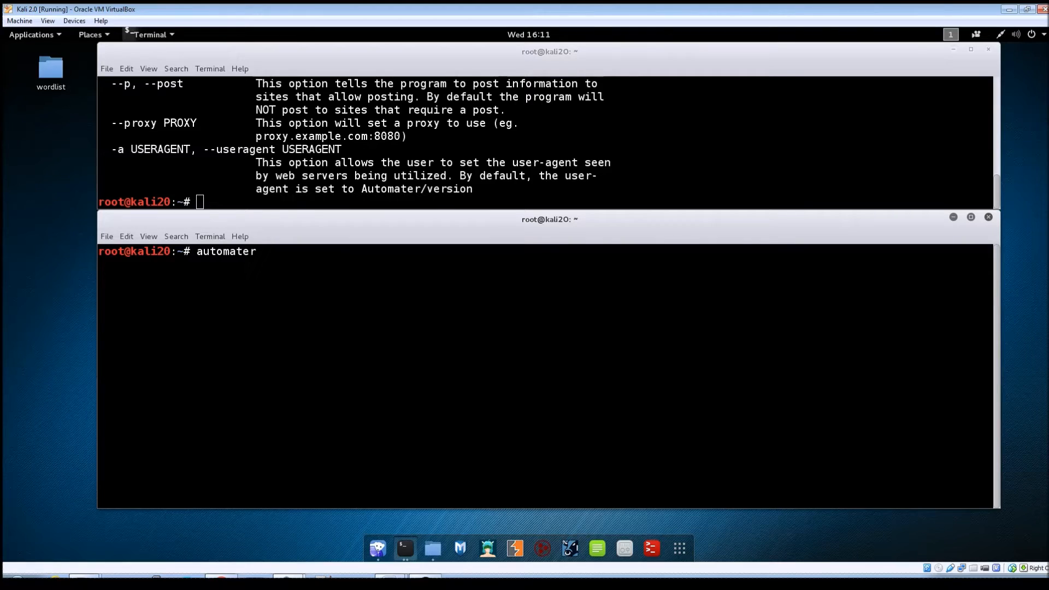
Run 'automater facebook.com' to get its IP, domain age, coordinates and country.
{"action": "type", "text": "facebook.com"}
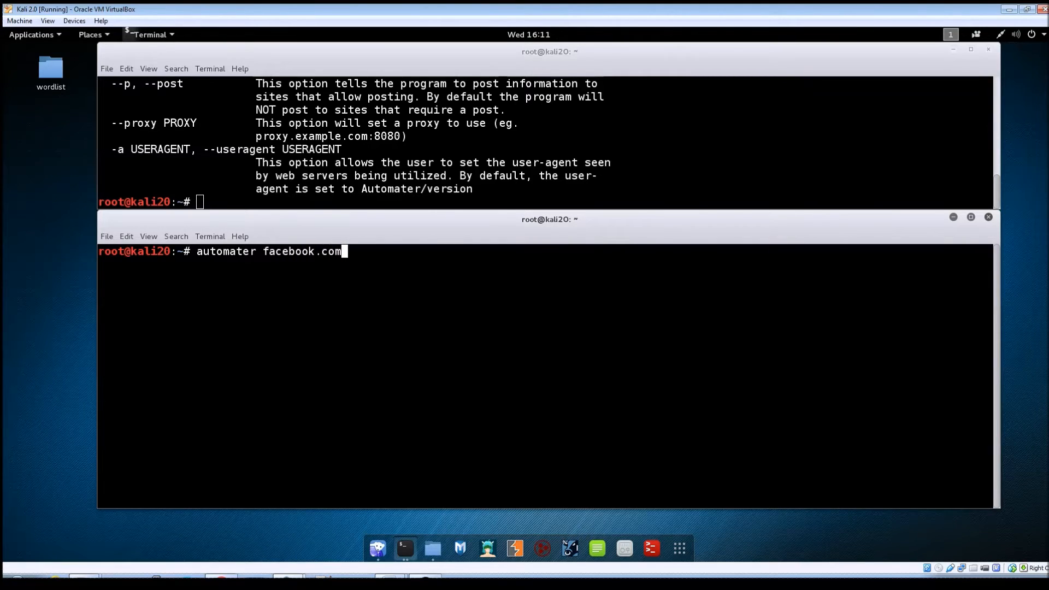
{"action": "key", "text": "Return"}
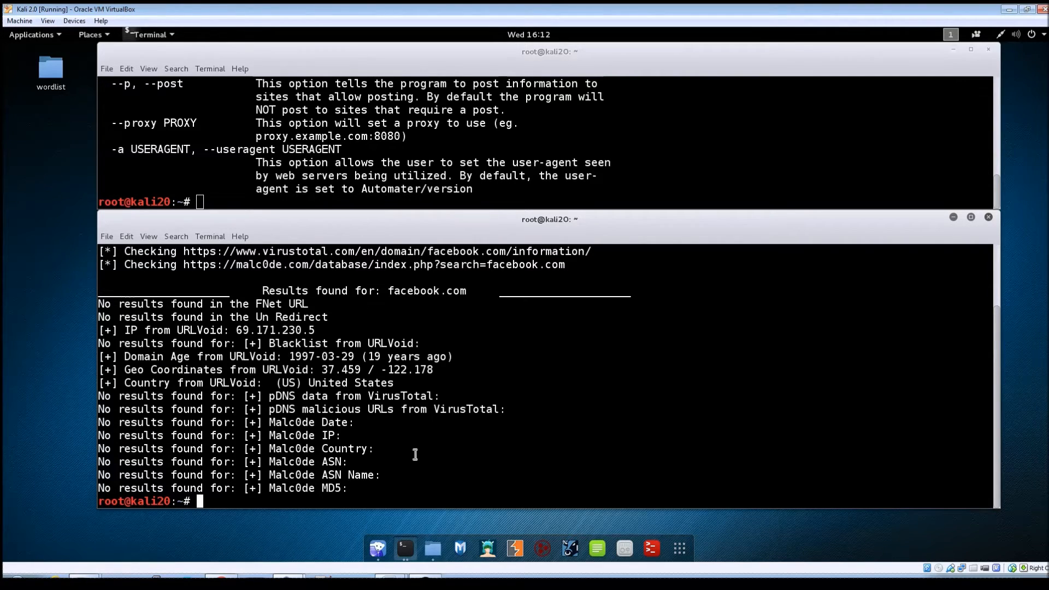
{"action": "mouse_move", "coordinate": [401, 447]}
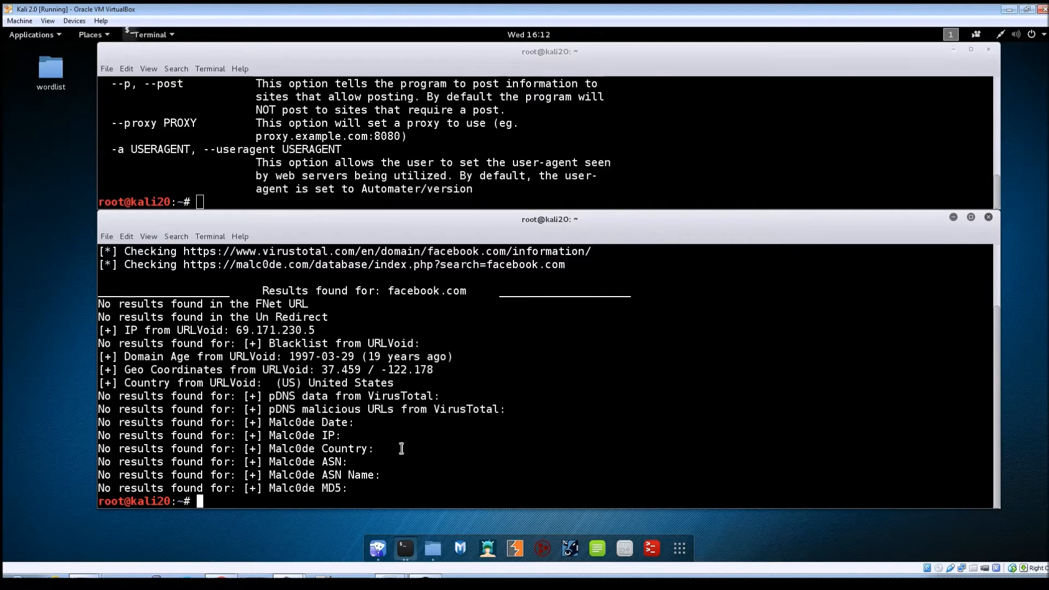
{"action": "mouse_move", "coordinate": [388, 446]}
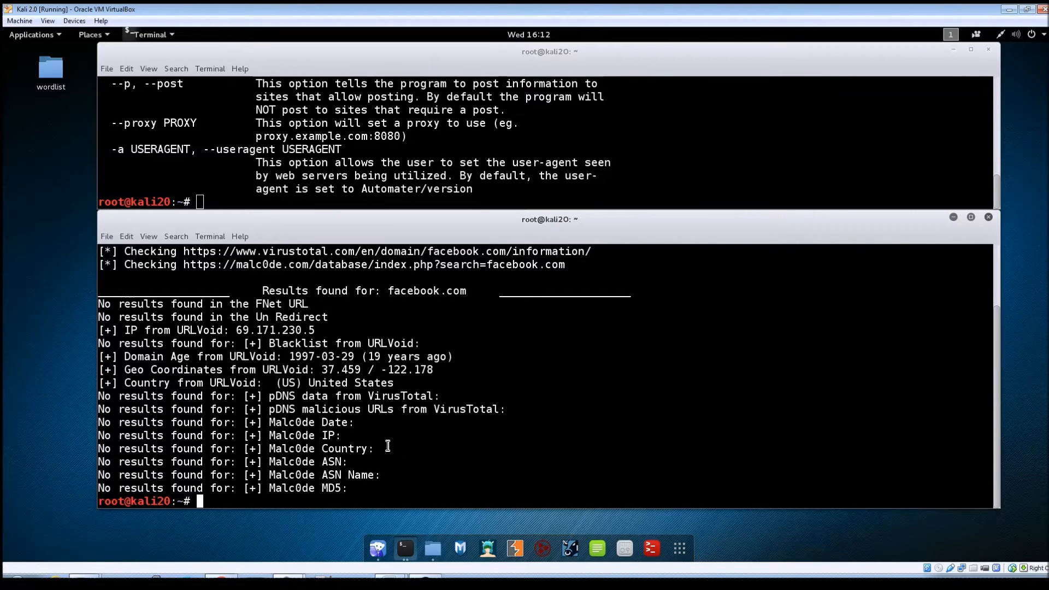
{"action": "mouse_move", "coordinate": [384, 441]}
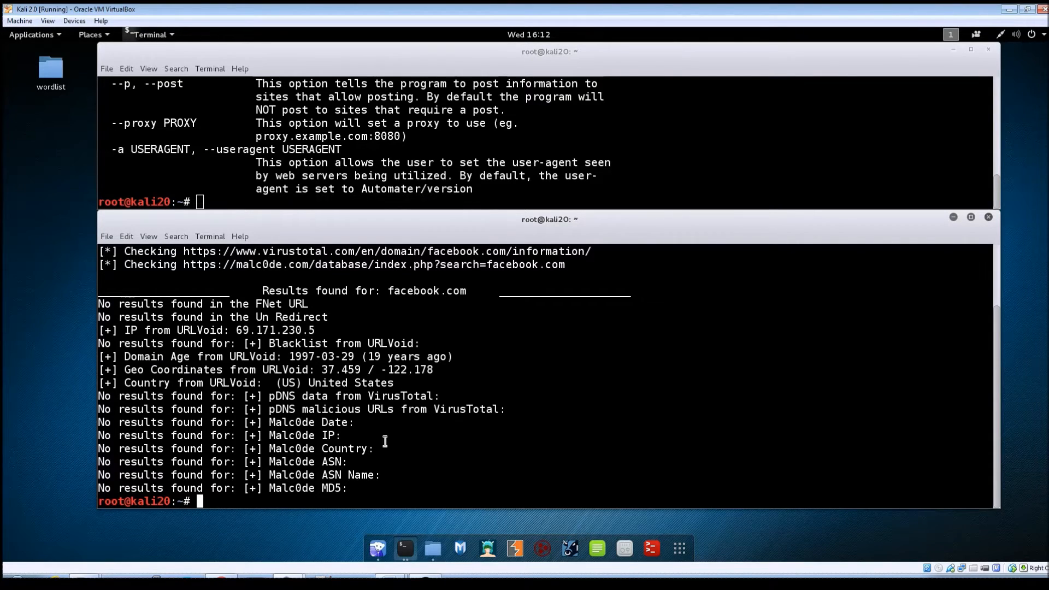
{"action": "mouse_move", "coordinate": [293, 416]}
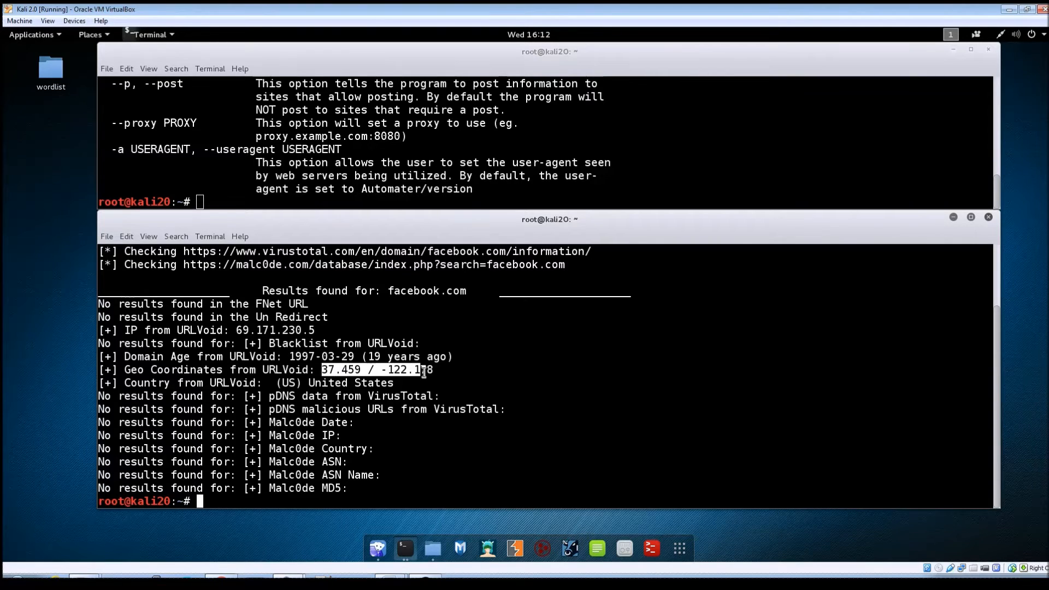
{"action": "mouse_move", "coordinate": [264, 403]}
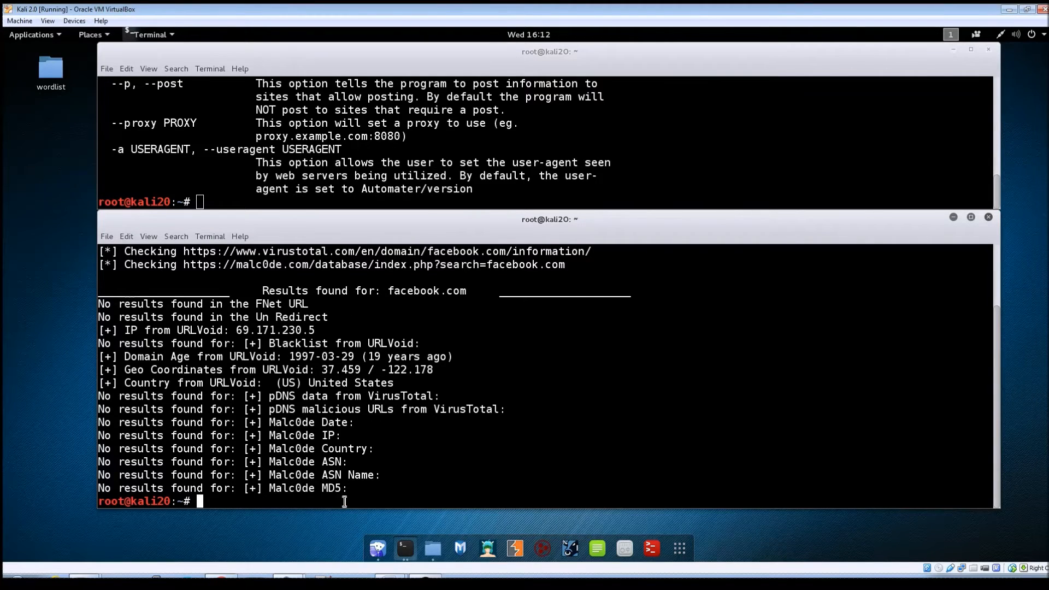
Clear the facebook.com results and enter 'automater conds.ru' at the prompt.
{"action": "type", "text": "clear"}
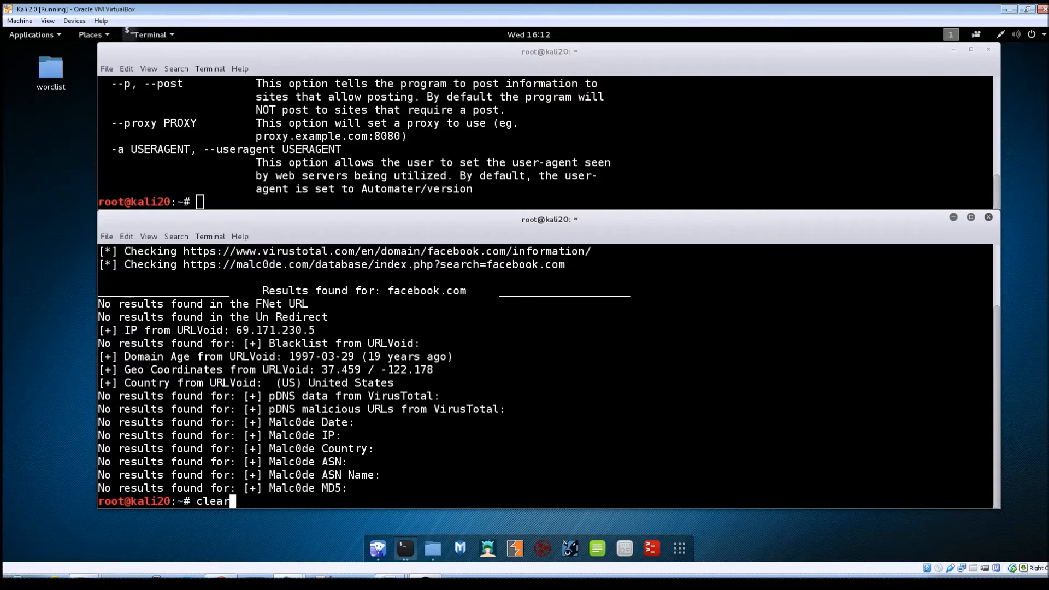
{"action": "key", "text": "Return"}
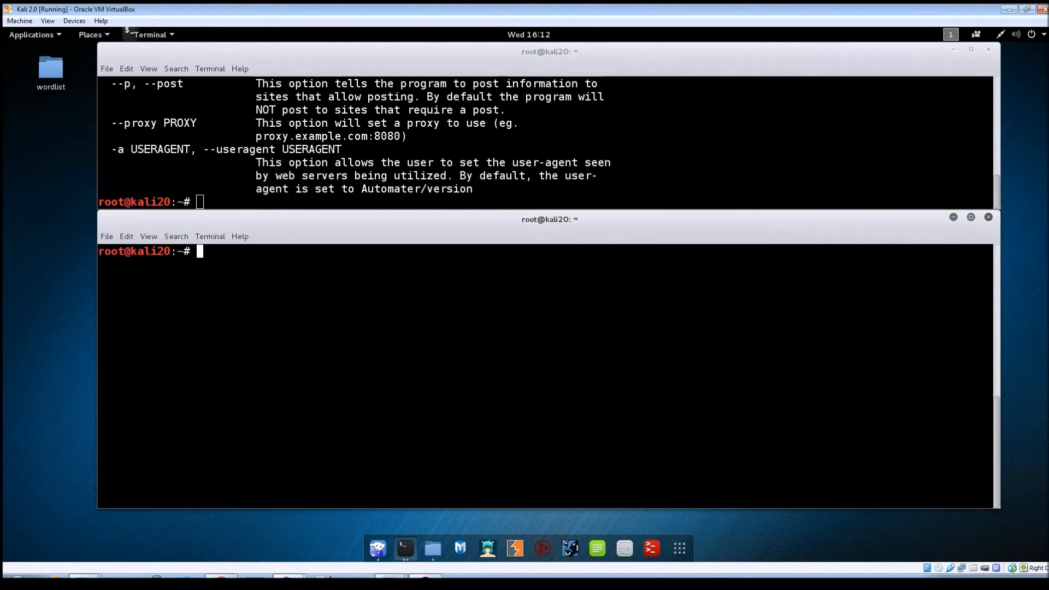
{"action": "type", "text": "automater"}
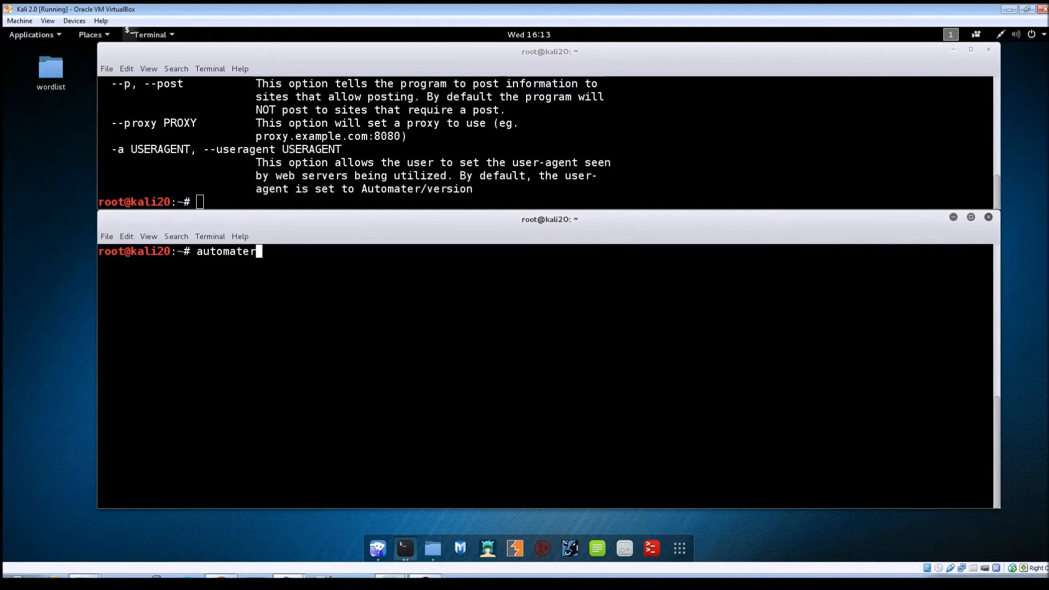
{"action": "type", "text": "con"}
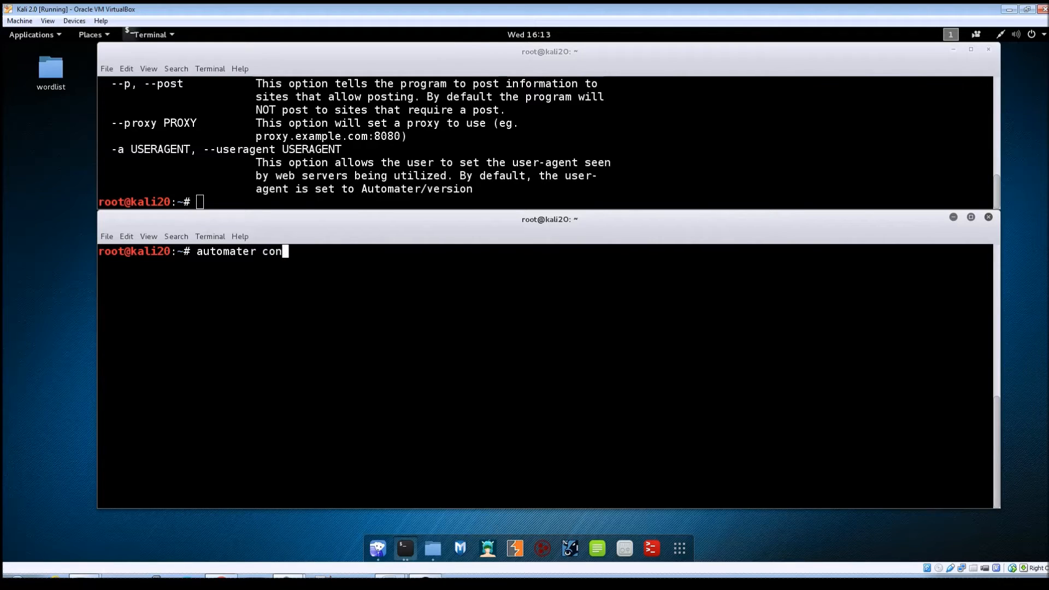
{"action": "type", "text": "ds.r"}
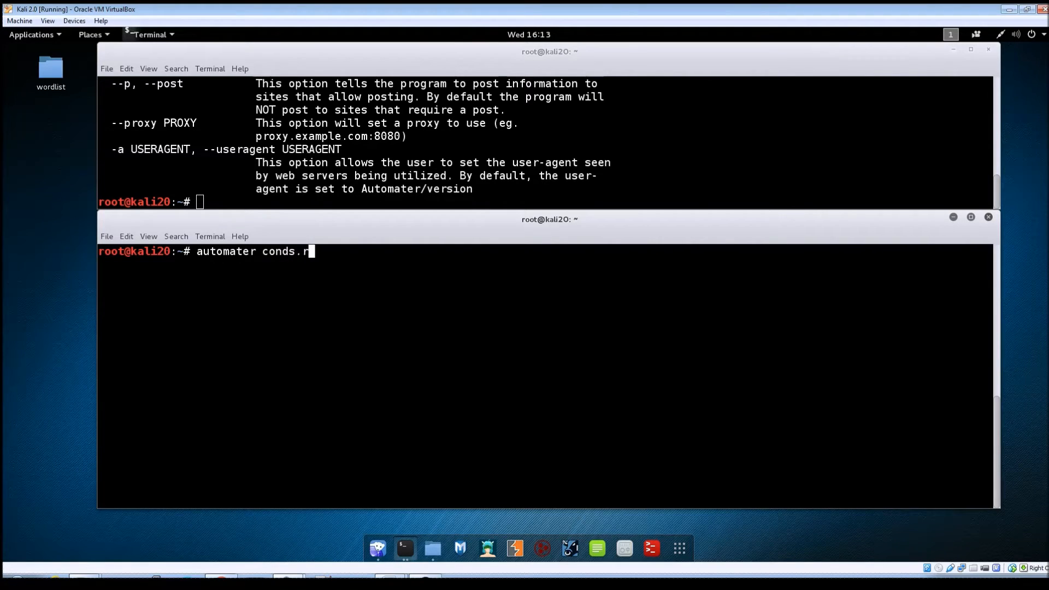
{"action": "type", "text": "u"}
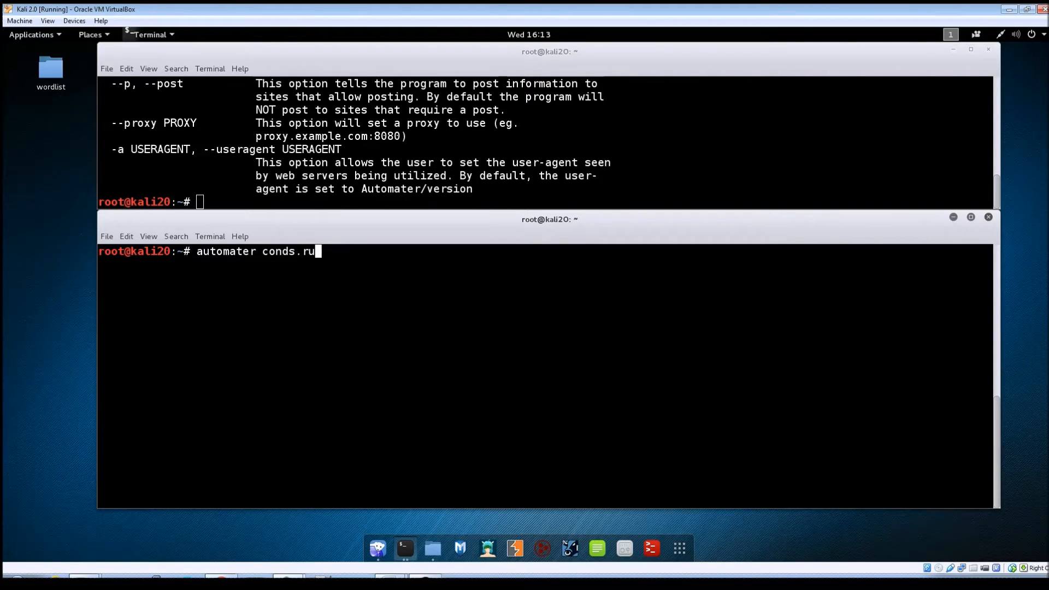
Run the conds.ru lookup, showing IP 90.156.201.15, three blacklist hits and Russian Federation.
{"action": "key", "text": "Return"}
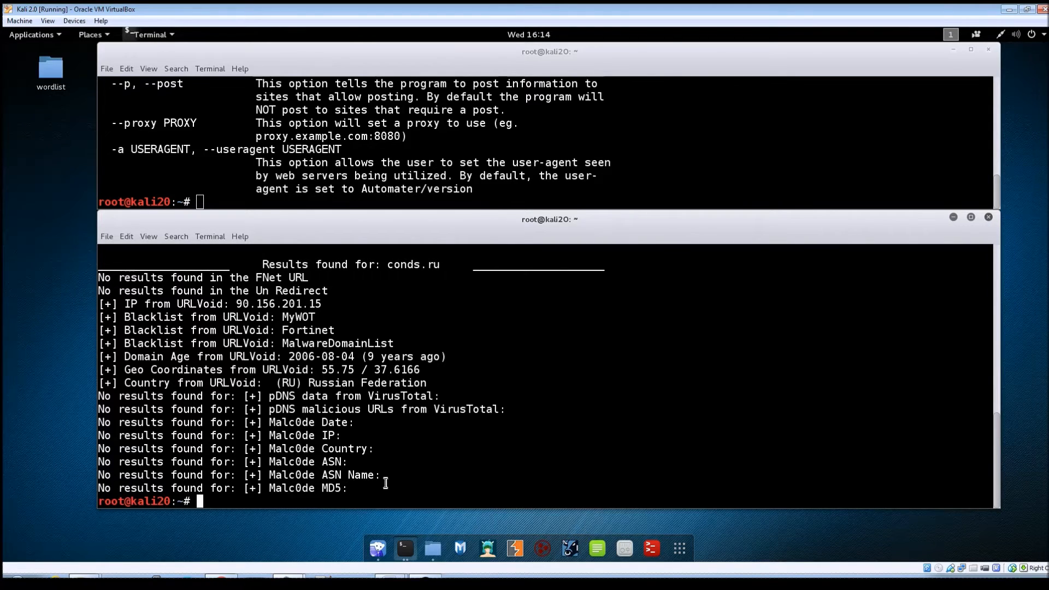
{"action": "mouse_move", "coordinate": [302, 353]}
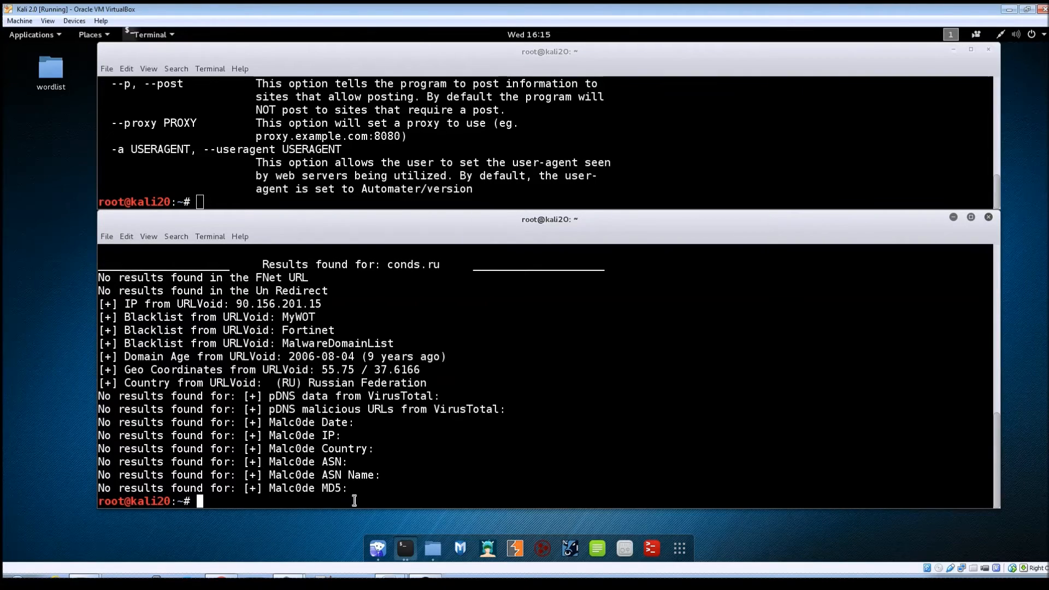
Replace the domain with 90.156.201.15 in the recalled command and run the lookup.
{"action": "type", "text": "automater conds.ru"}
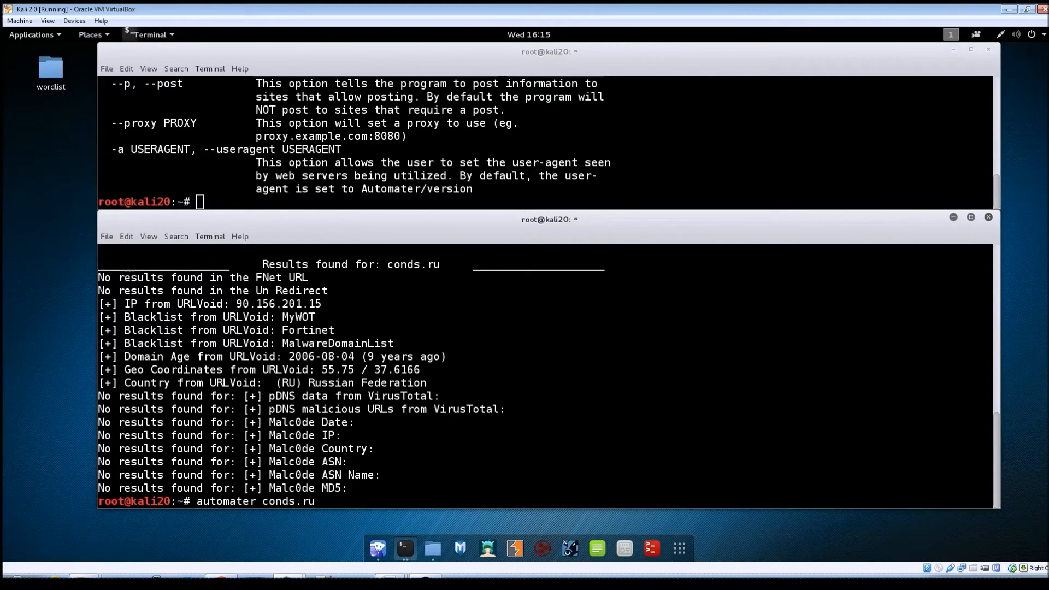
{"action": "key", "text": "BackSpace"}
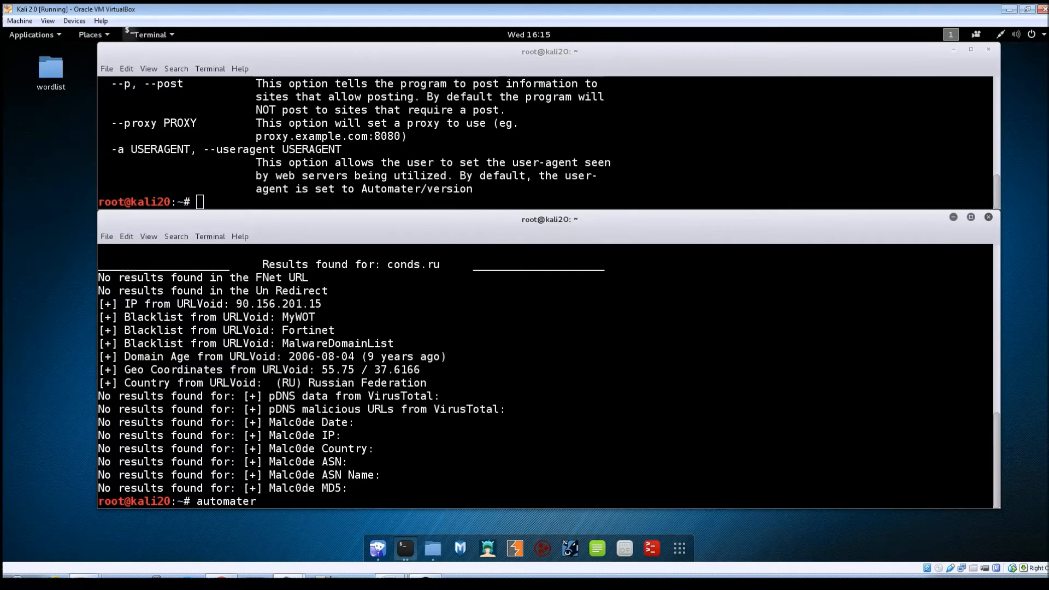
{"action": "type", "text": "90.156"}
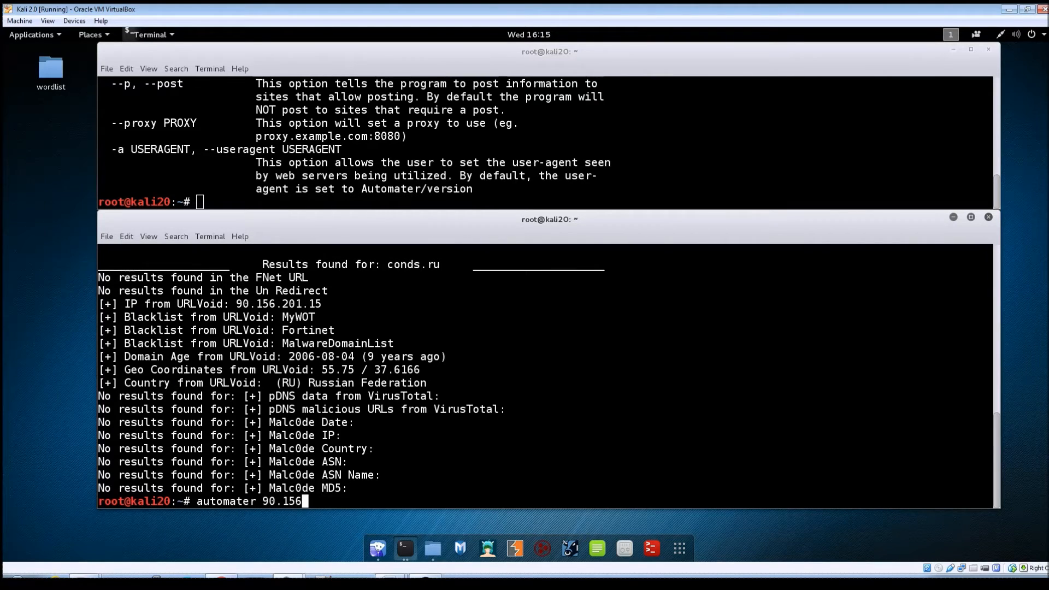
{"action": "type", "text": ".201."}
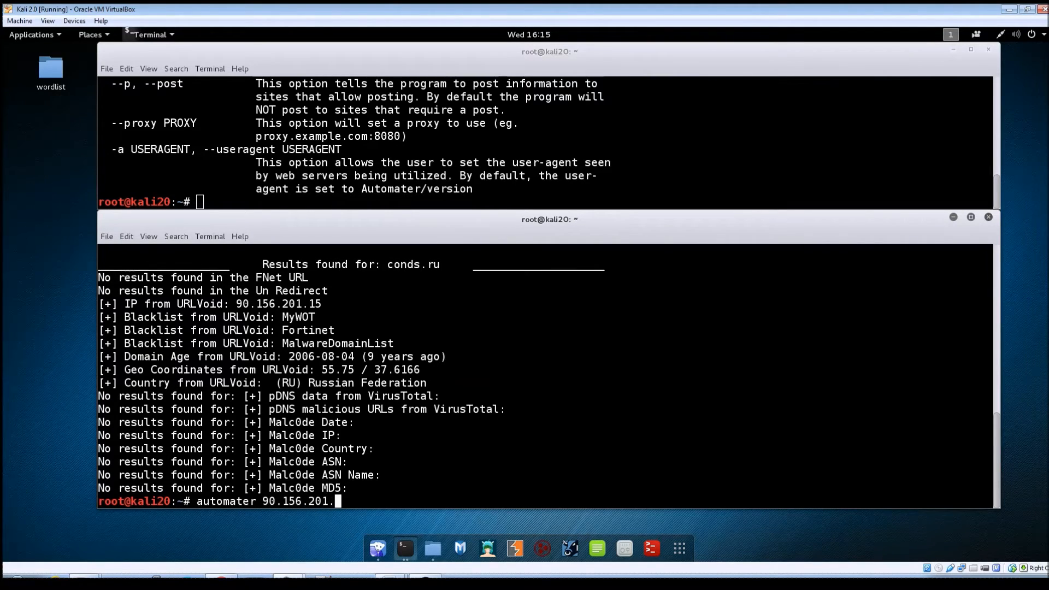
{"action": "type", "text": "15"}
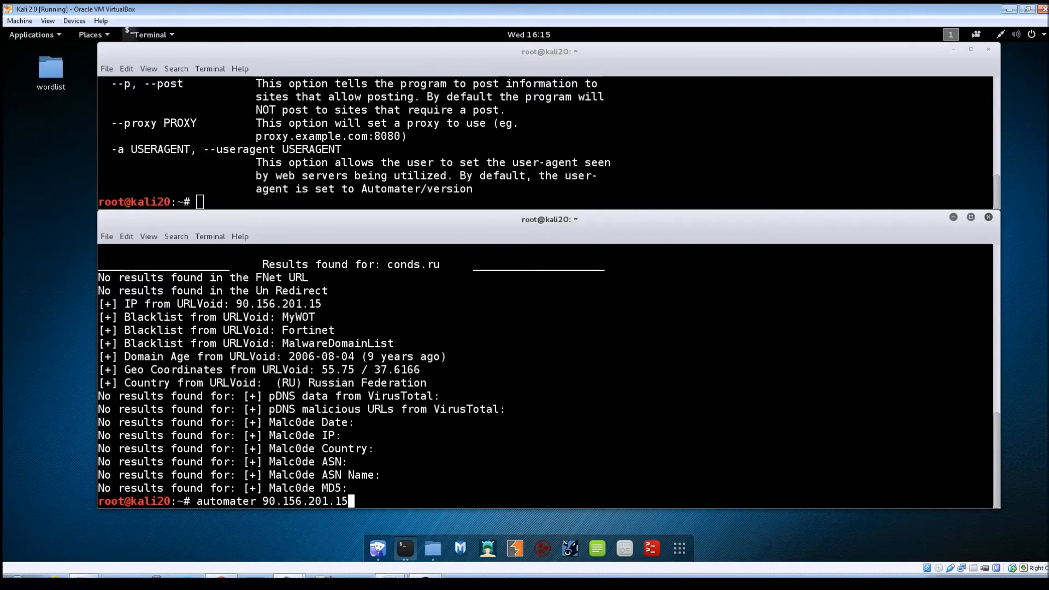
{"action": "key", "text": "Return"}
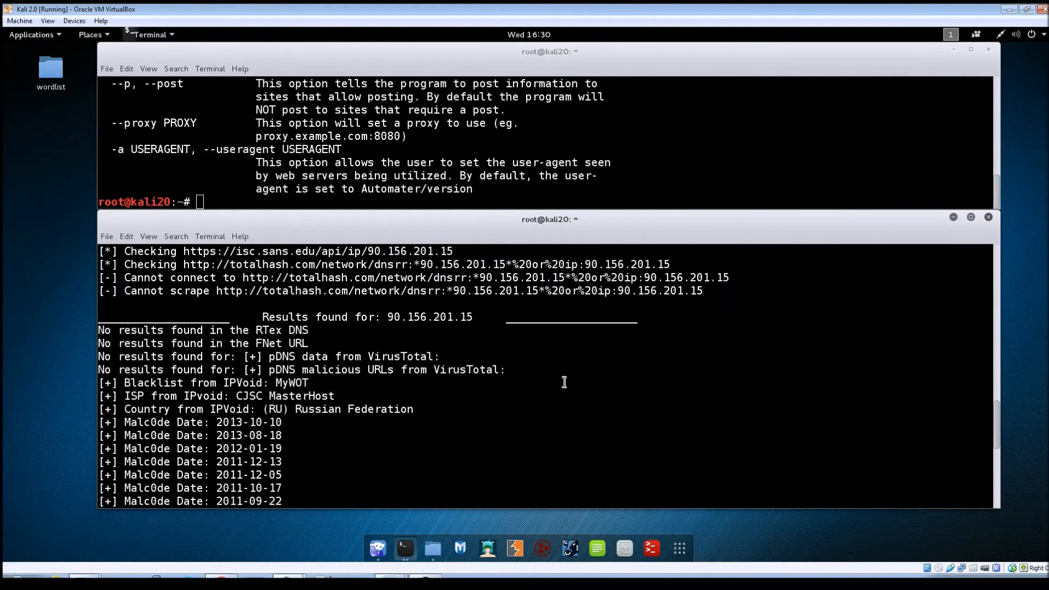
Scroll through the Malc0de dates, MD5 hashes, MASTERHOST ASN and 50/100 reputation score.
{"action": "scroll", "scroll_direction": "down", "scroll_amount": 3}
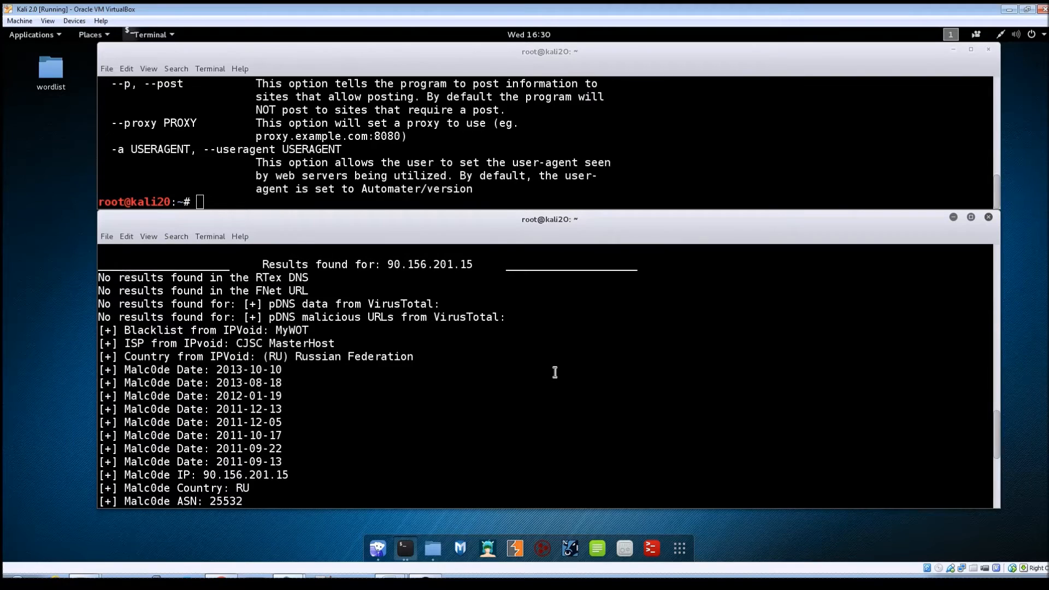
{"action": "scroll", "scroll_direction": "down", "scroll_amount": 3}
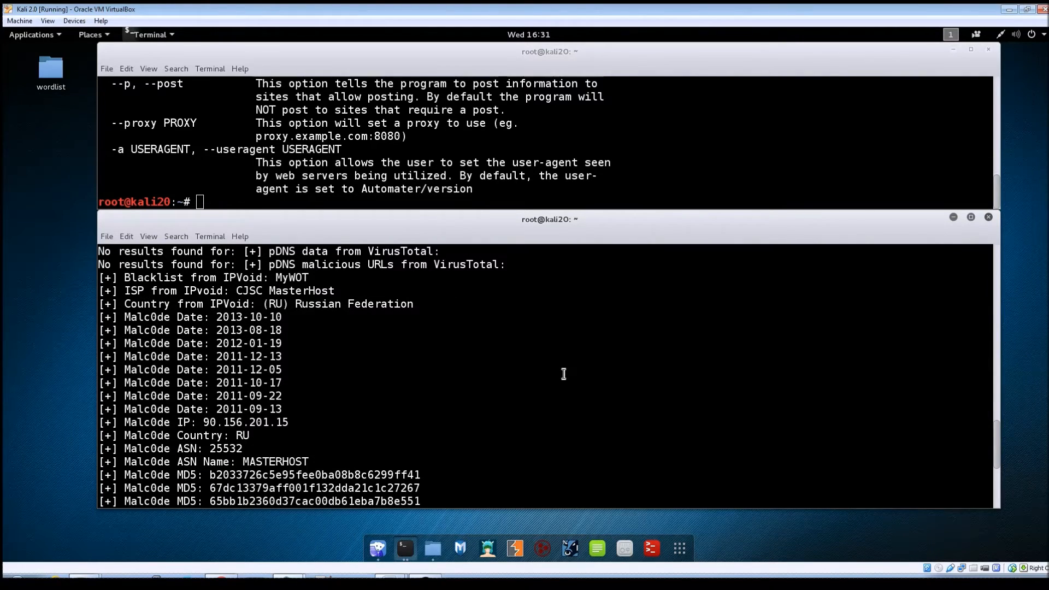
{"action": "scroll", "scroll_direction": "down", "scroll_amount": 3}
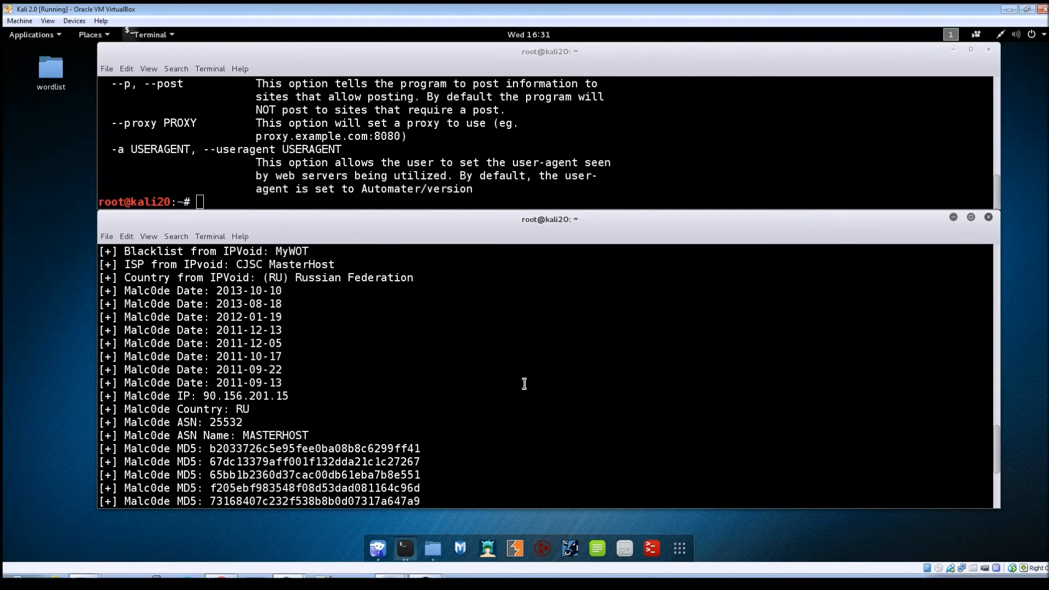
{"action": "mouse_move", "coordinate": [227, 308]}
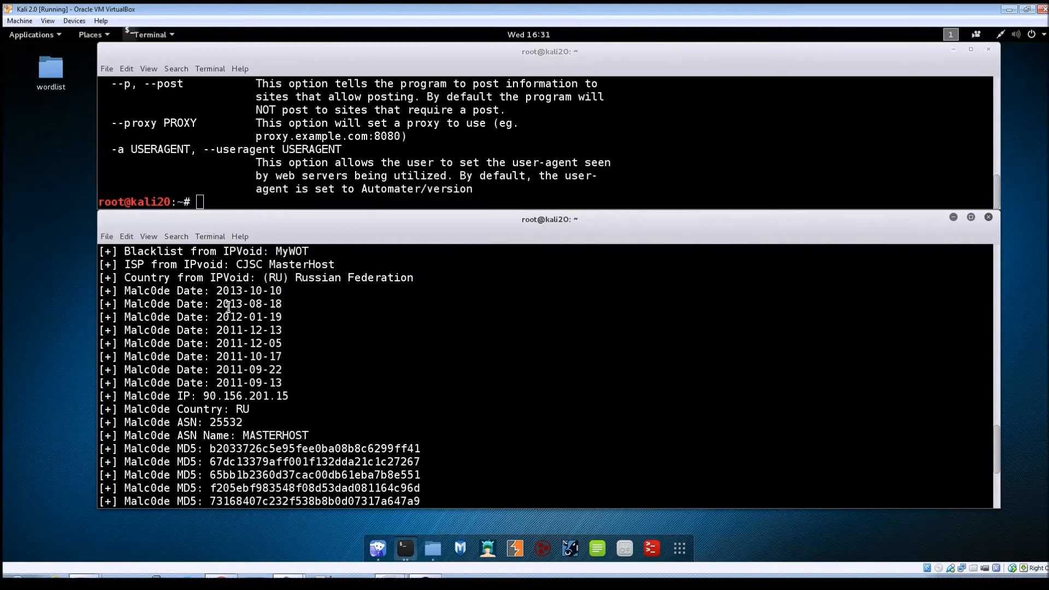
{"action": "scroll", "scroll_direction": "down", "scroll_amount": 3}
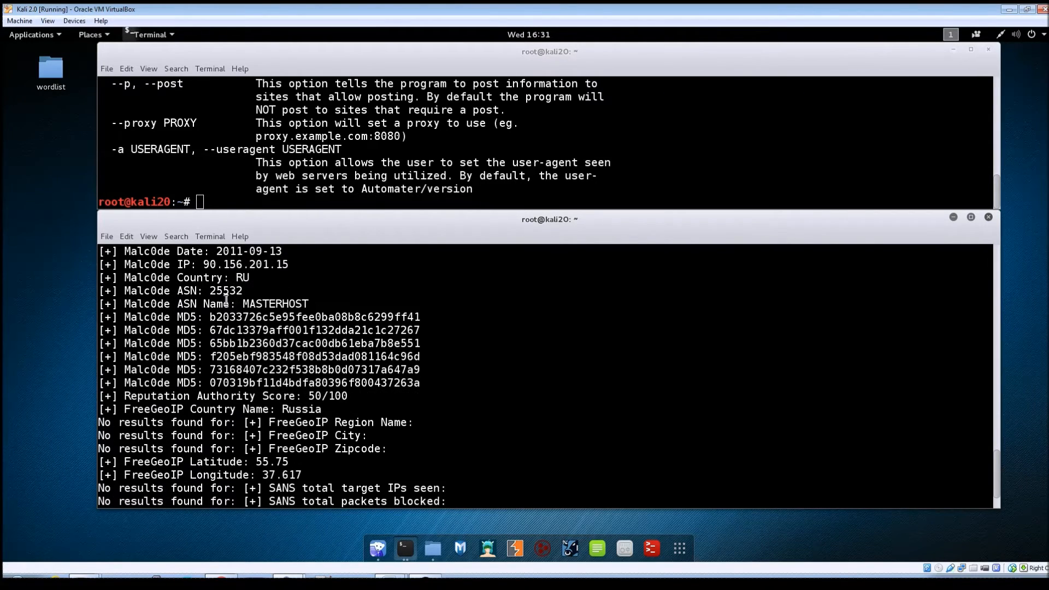
{"action": "mouse_move", "coordinate": [210, 326]}
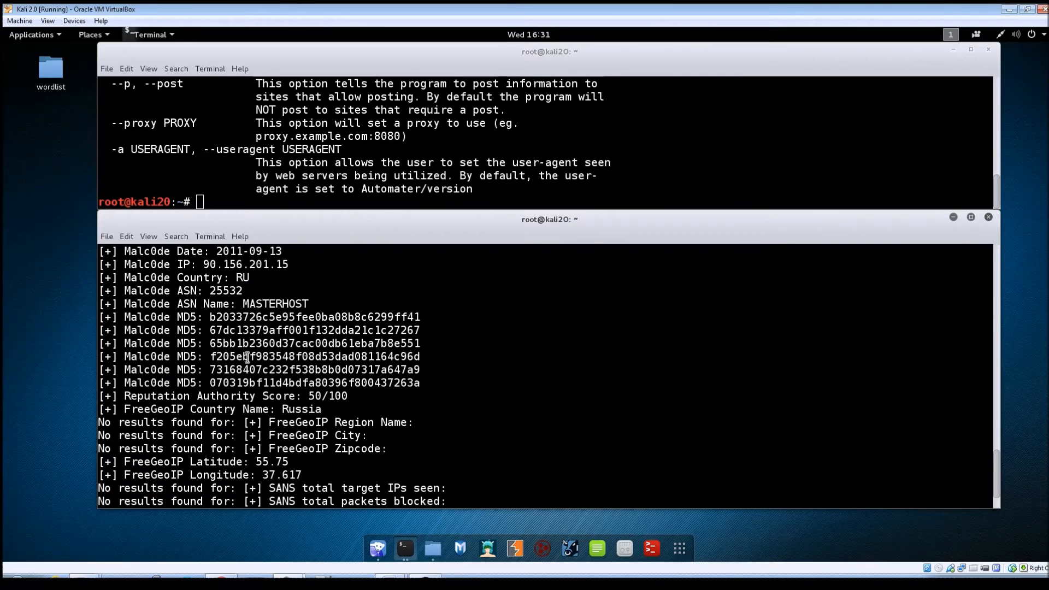
{"action": "scroll", "scroll_direction": "down", "scroll_amount": 3}
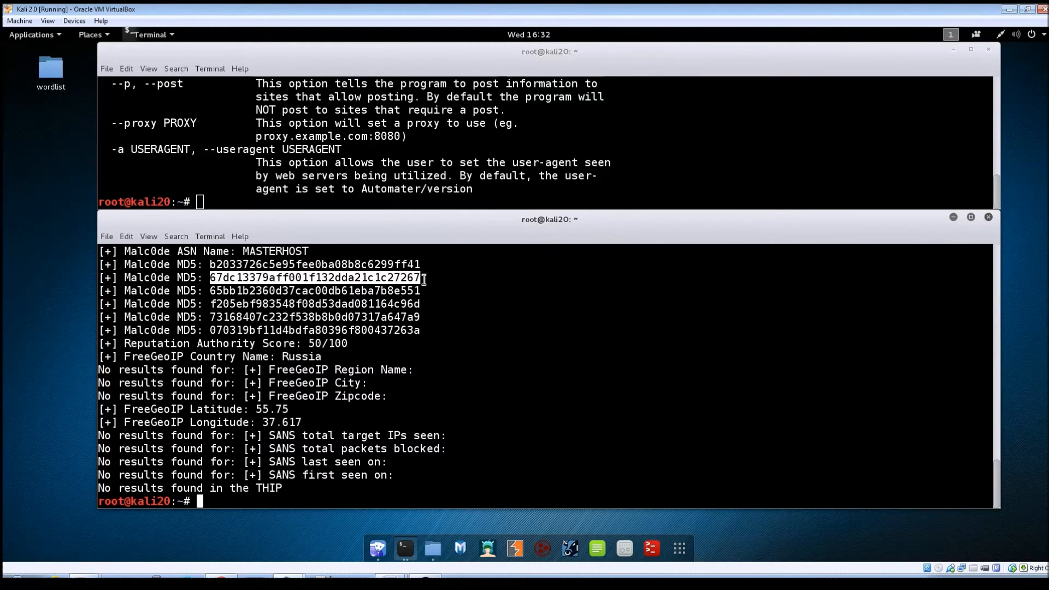
Copy the hash 67dc13379aff001f132dda21c1c27267 and run 'automater' on it.
{"action": "right_click", "coordinate": [421, 277]}
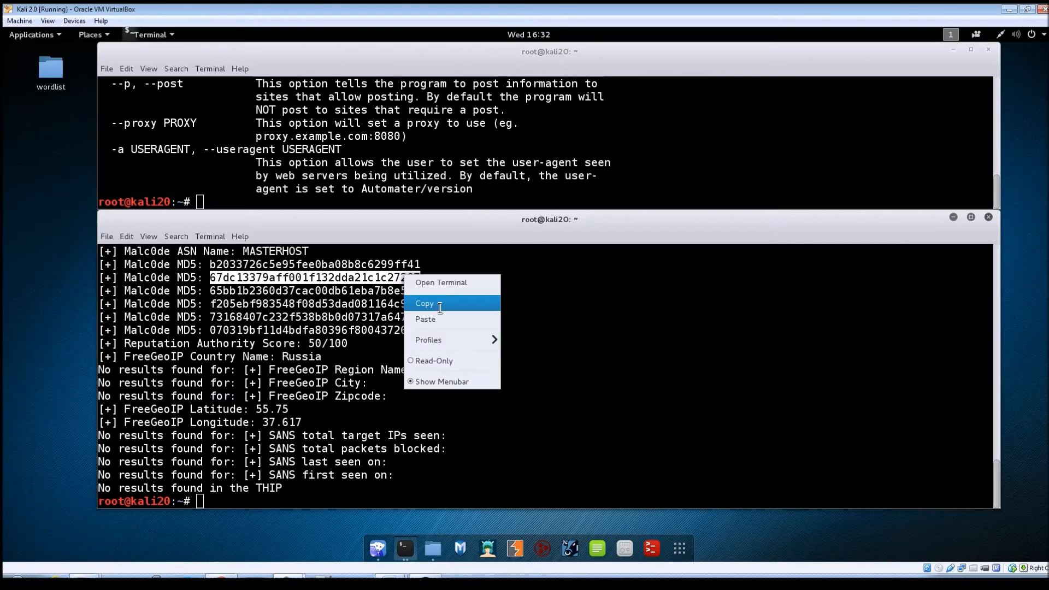
{"action": "left_click", "coordinate": [424, 303]}
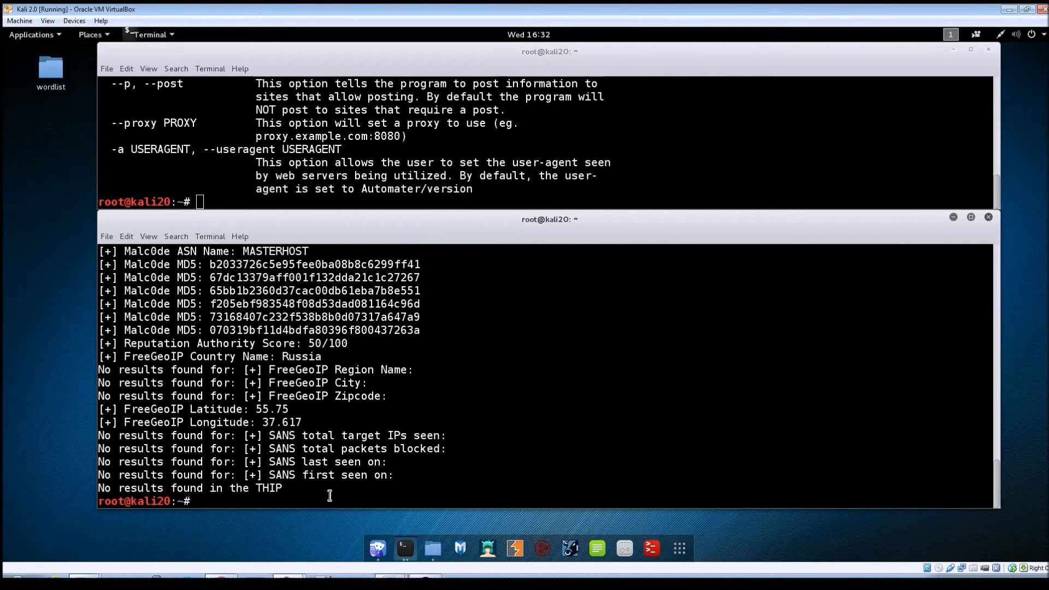
{"action": "type", "text": "automater 67dc13379aff001f132dda21c1c27267"}
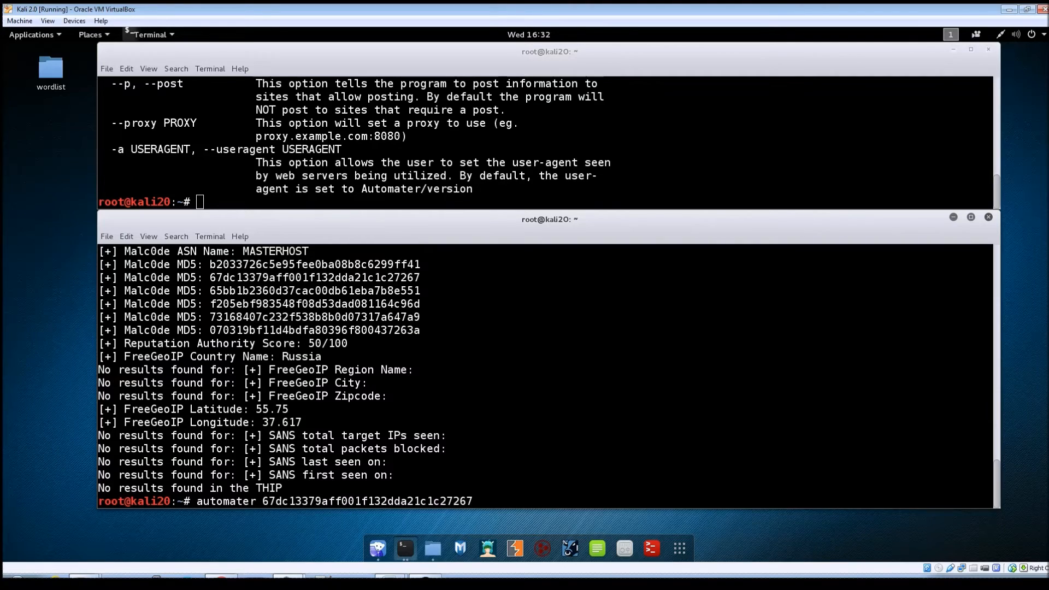
{"action": "left_click", "coordinate": [469, 501]}
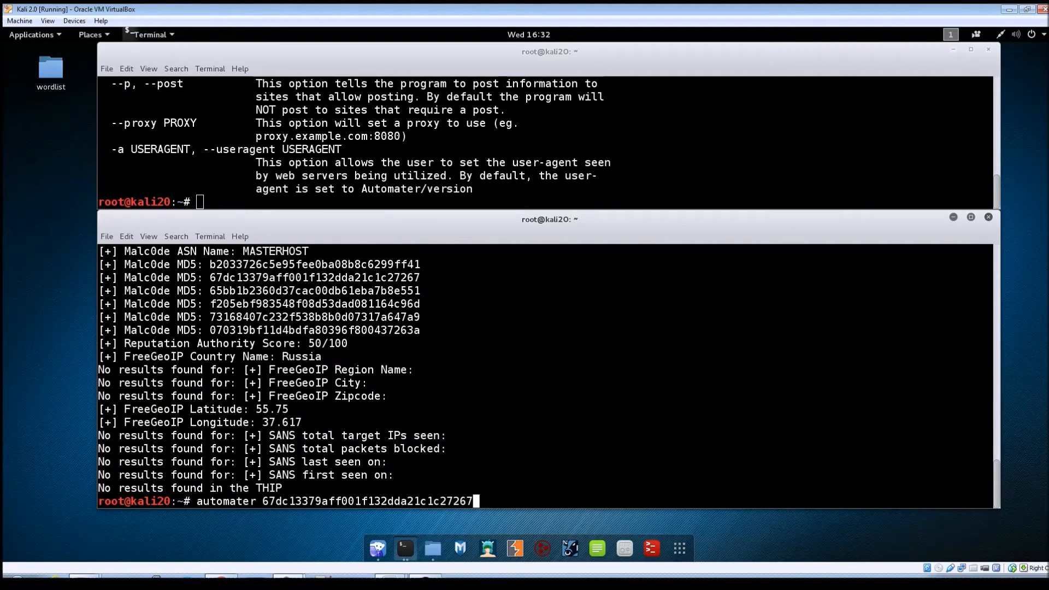
{"action": "key", "text": "Return"}
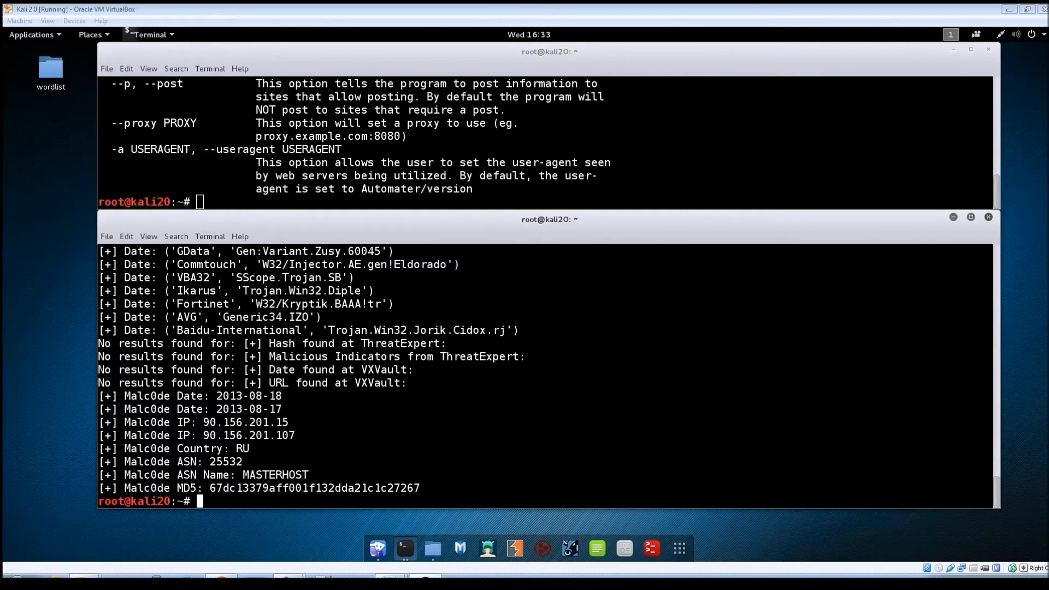
Scroll the MD5 report to read the Malc0de lines: two IPs, country RU, MASTERHOST and related hash.
{"action": "scroll", "scroll_direction": "up", "scroll_amount": 3}
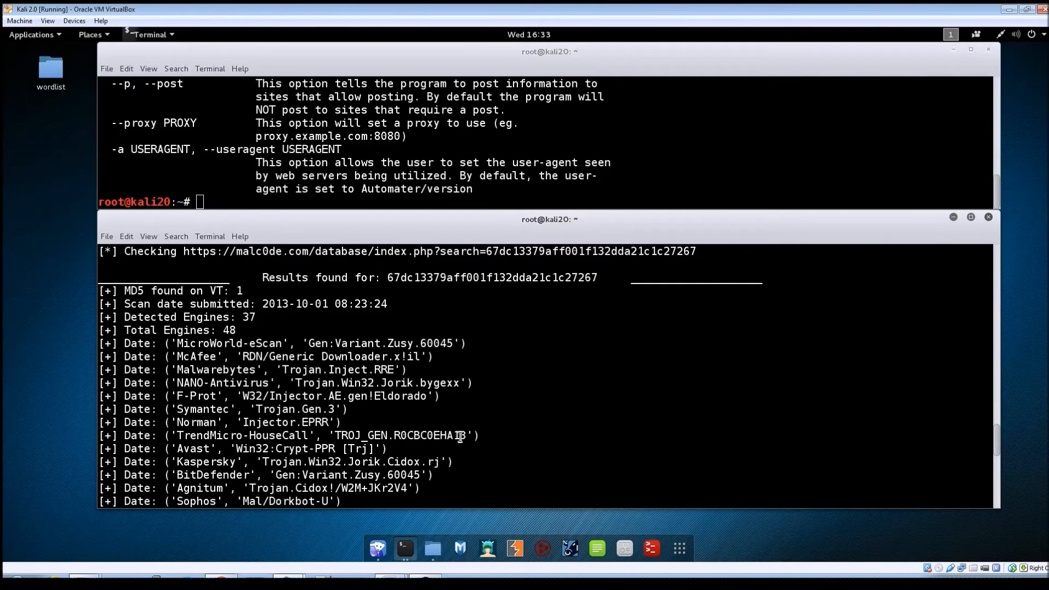
{"action": "mouse_move", "coordinate": [240, 365]}
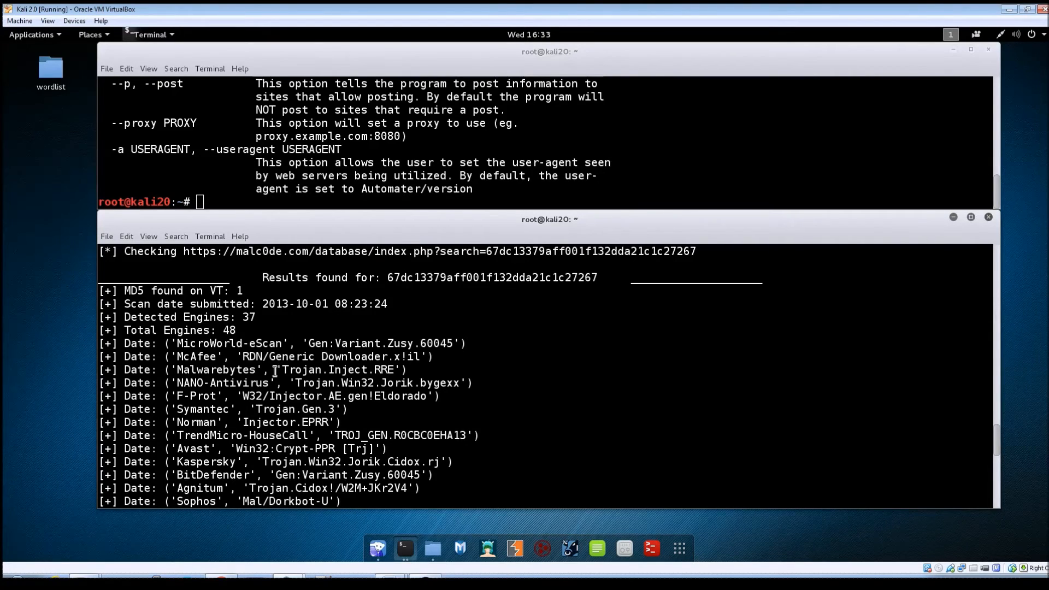
{"action": "mouse_move", "coordinate": [270, 396]}
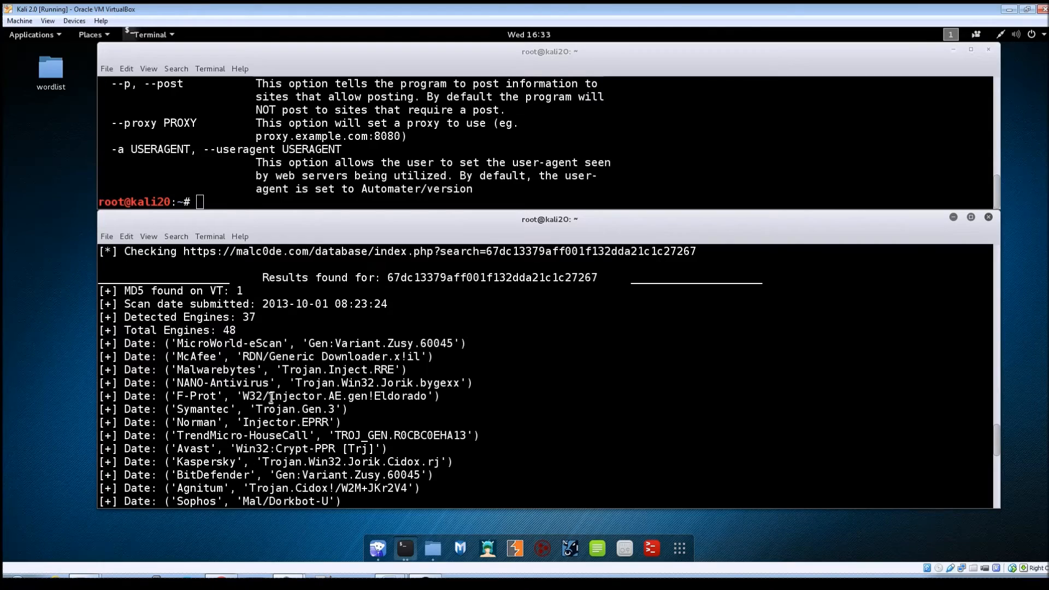
{"action": "scroll", "scroll_direction": "down", "scroll_amount": 3}
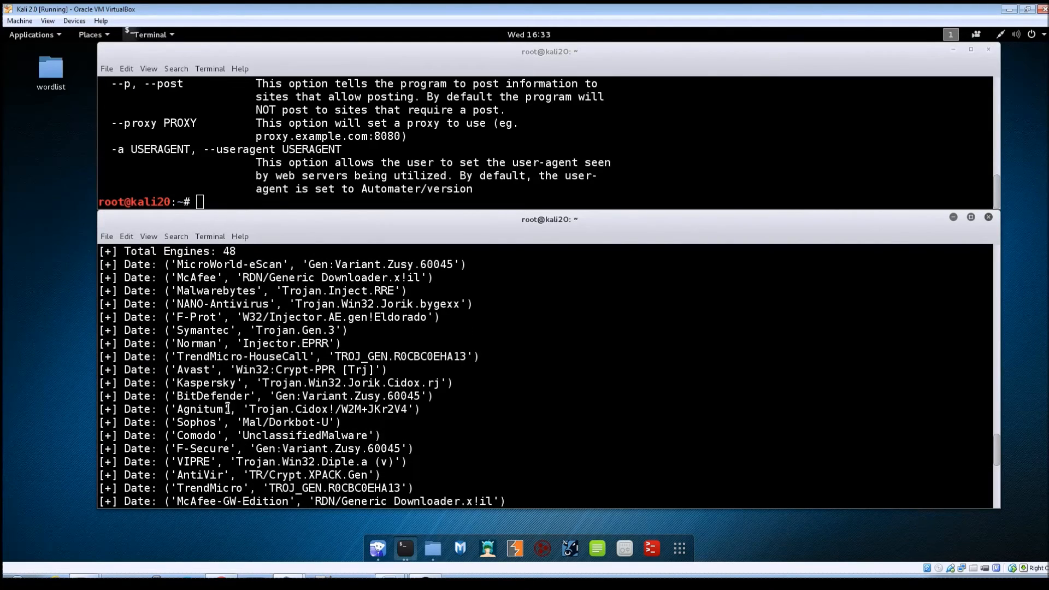
{"action": "mouse_move", "coordinate": [343, 381]}
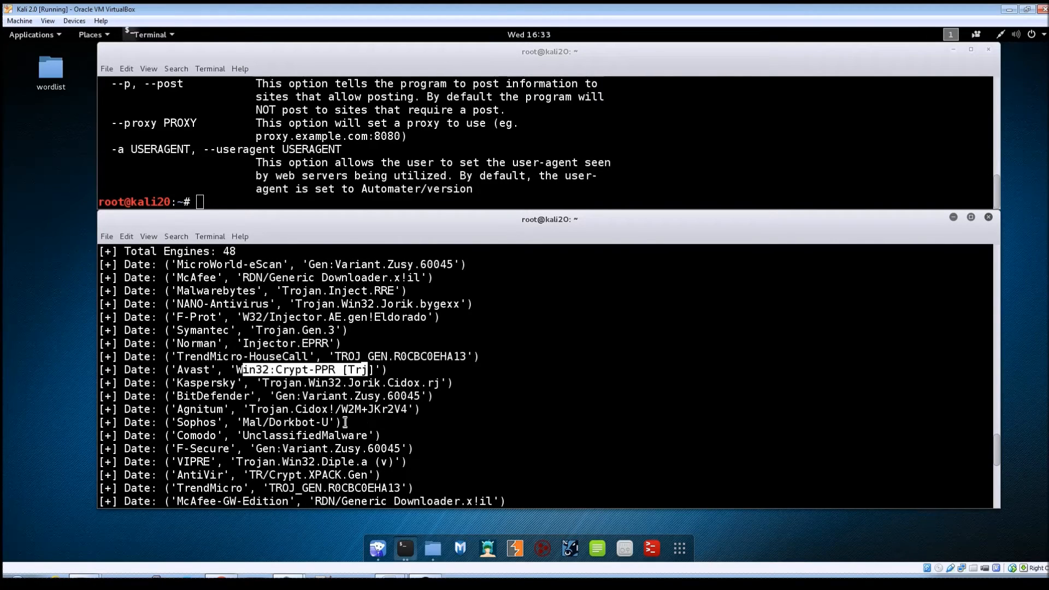
{"action": "scroll", "scroll_direction": "down", "scroll_amount": 3}
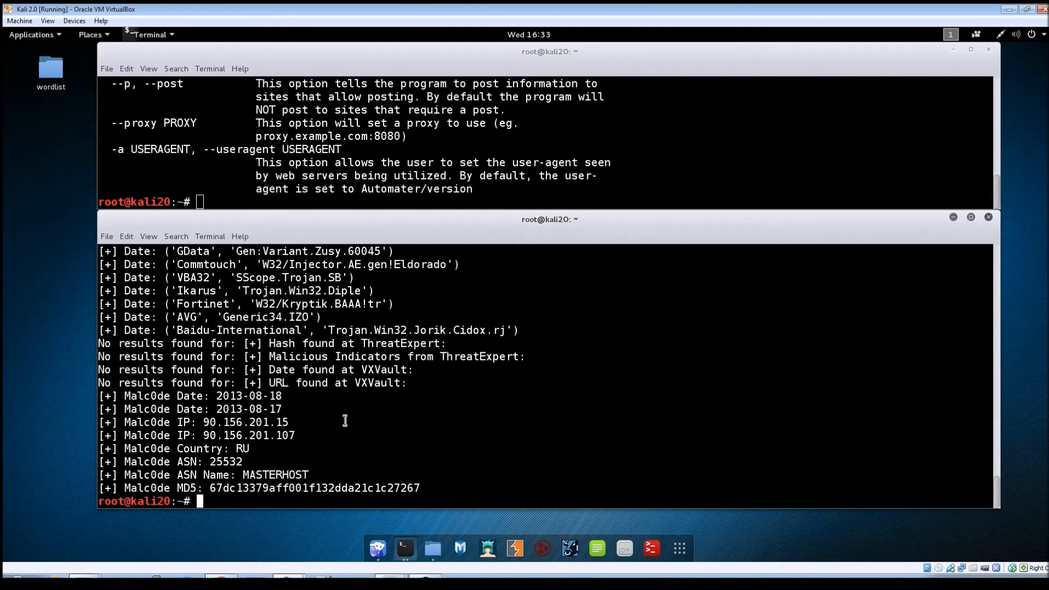
{"action": "mouse_move", "coordinate": [293, 494]}
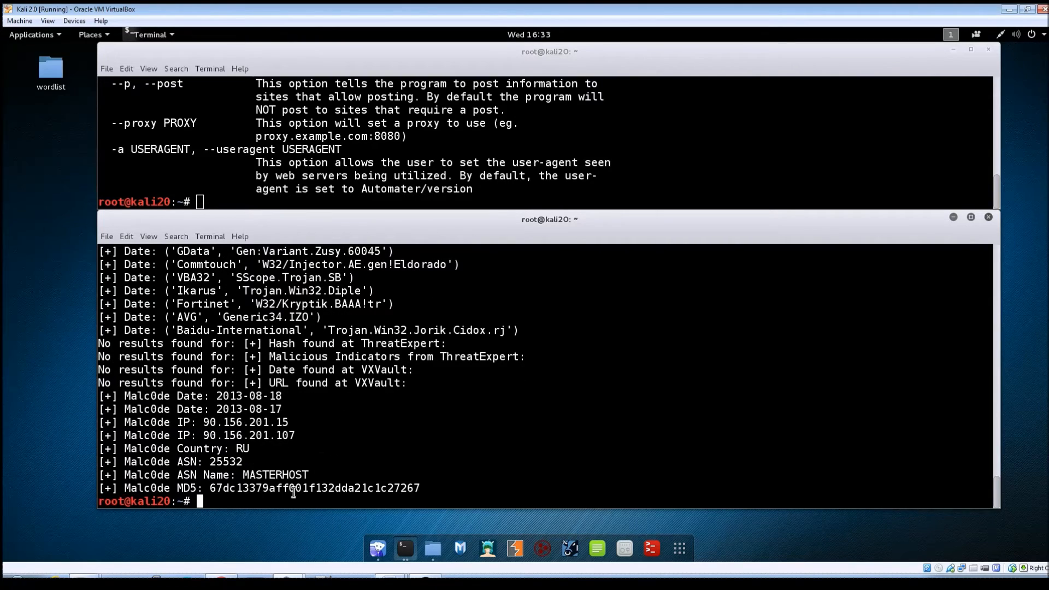
{"action": "mouse_move", "coordinate": [285, 500]}
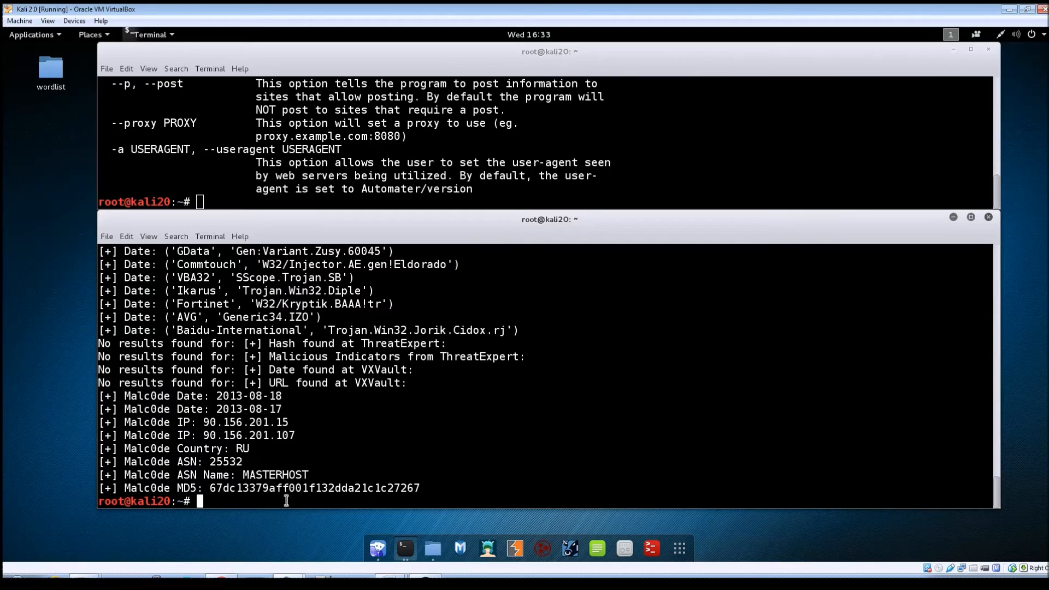
Rerun the MD5 hash lookup with '-s virustotal', showing 37 of 48 engines detect it.
{"action": "type", "text": "automater 67dc13379aff001f132dda21c1c27267"}
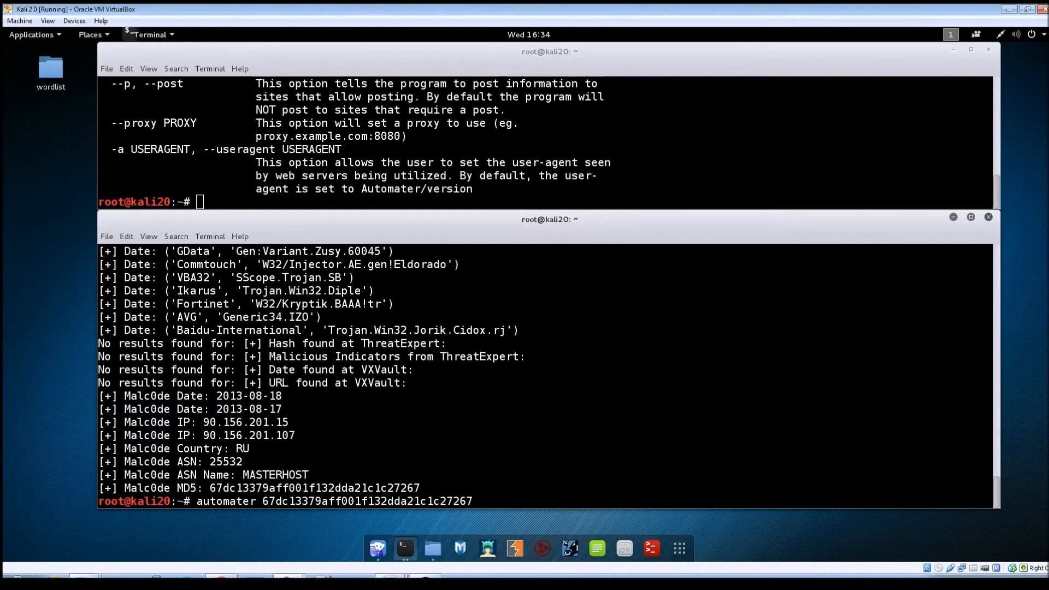
{"action": "type", "text": "-s"}
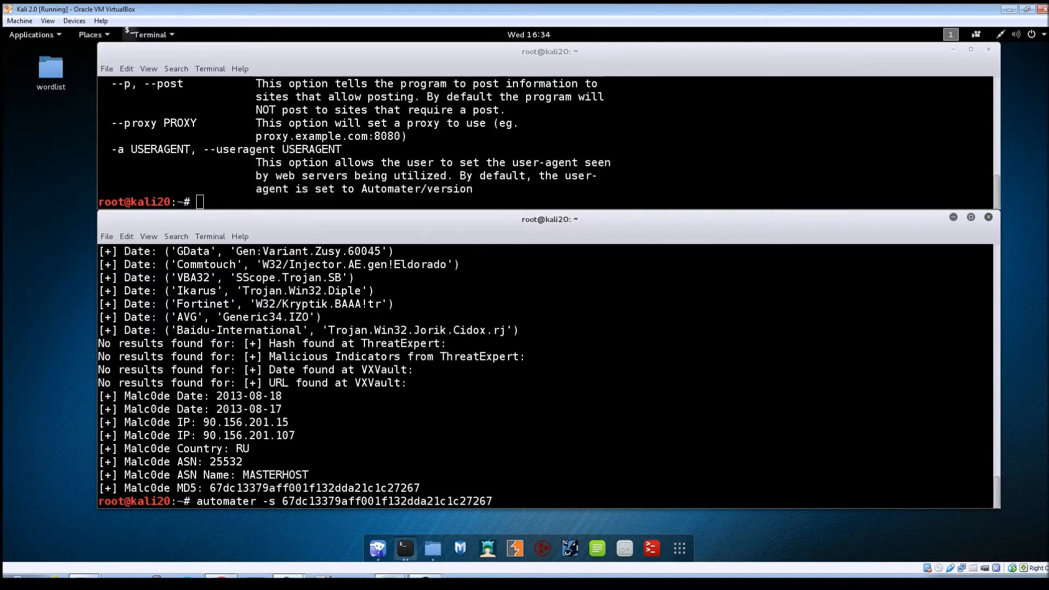
{"action": "type", "text": "virusto"}
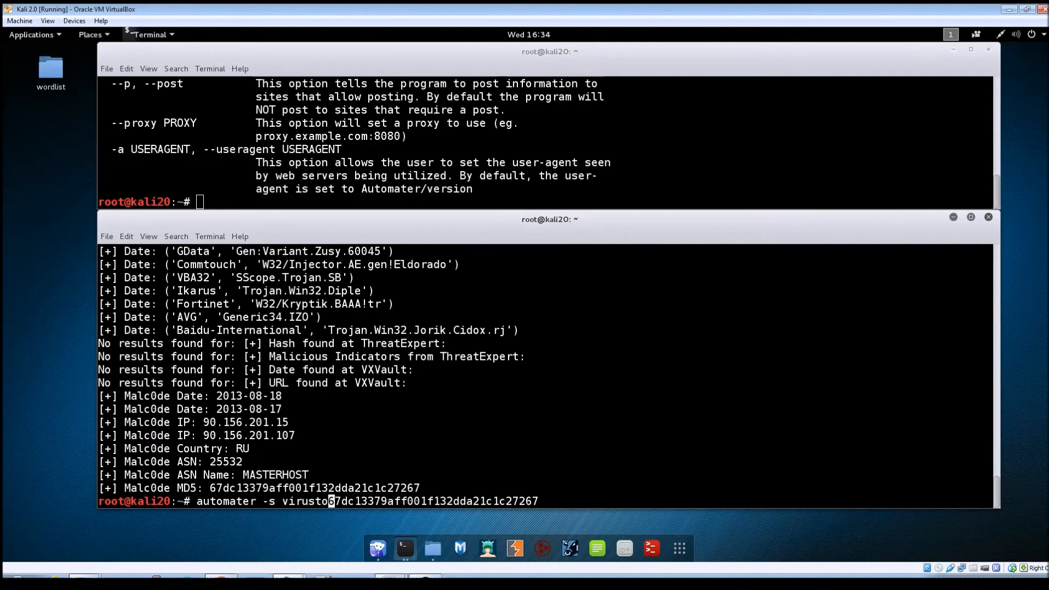
{"action": "type", "text": "tal"}
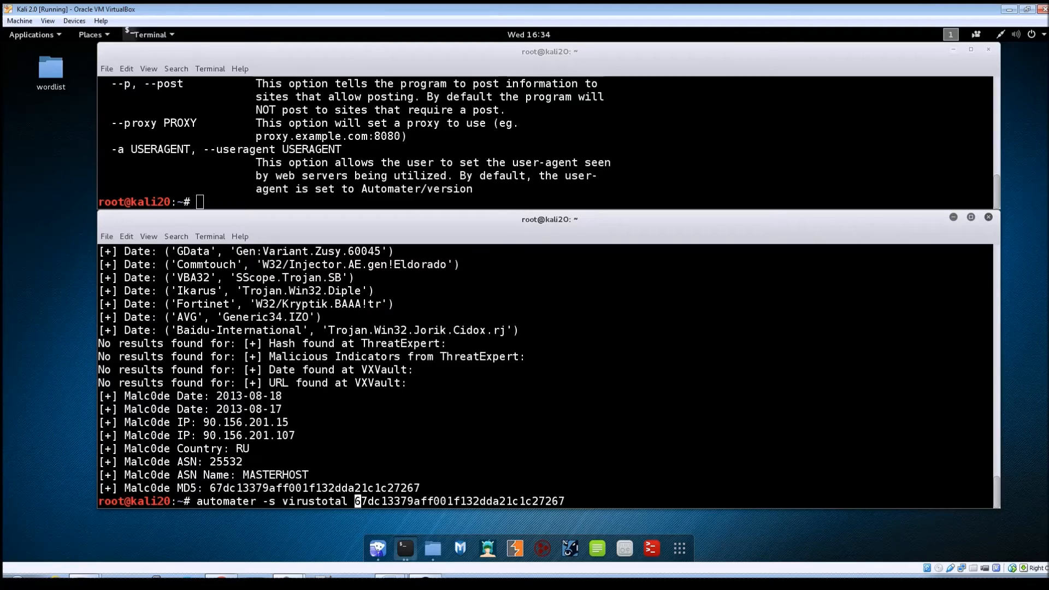
{"action": "key", "text": "Return"}
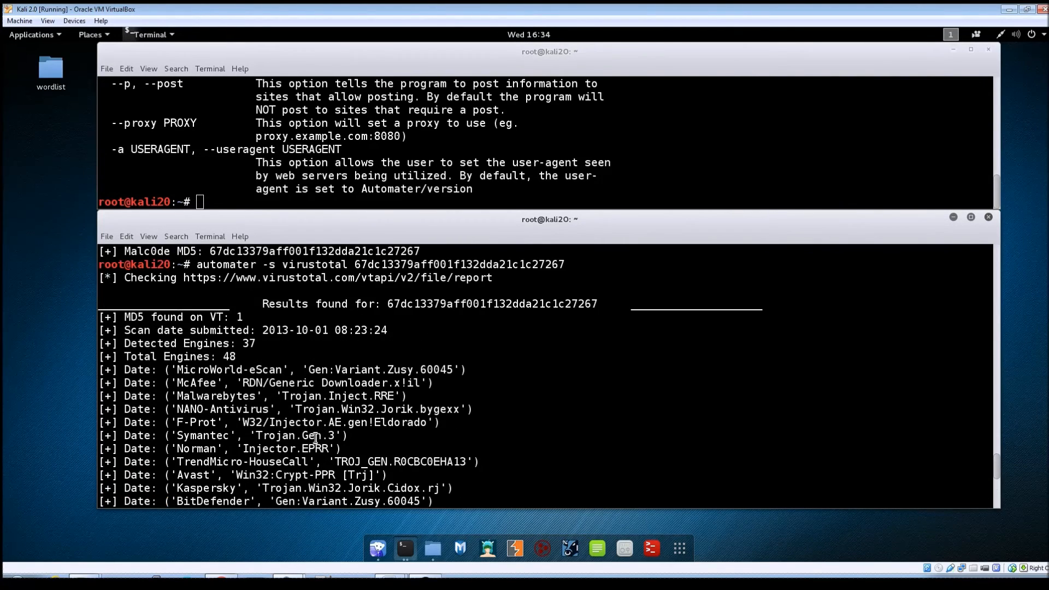
Scroll through the remaining VirusTotal detection names down to Baidu-International until the prompt returns.
{"action": "scroll", "scroll_direction": "down", "scroll_amount": 3}
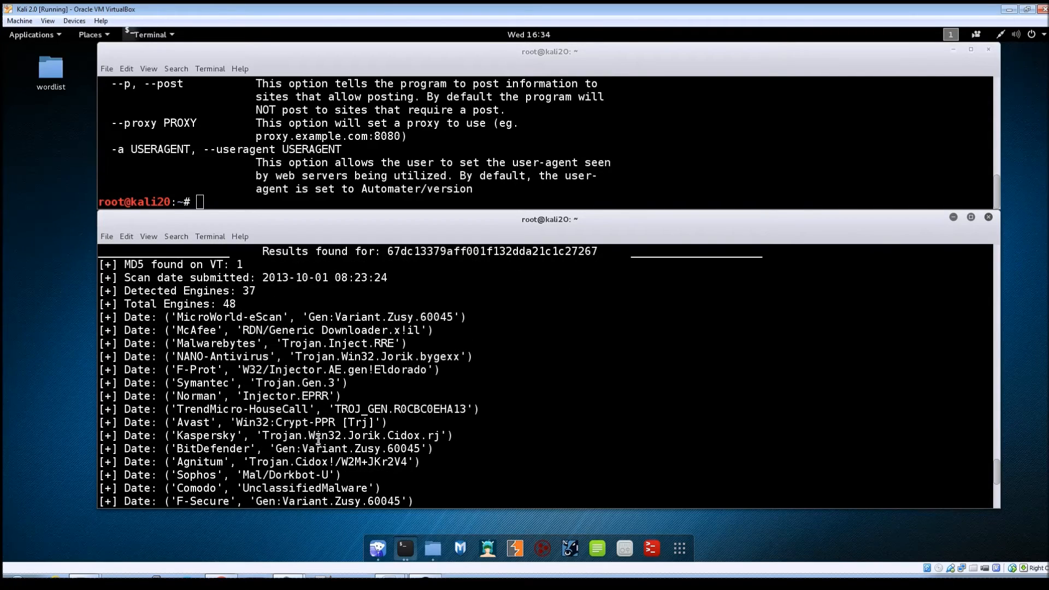
{"action": "scroll", "scroll_direction": "down", "scroll_amount": 3}
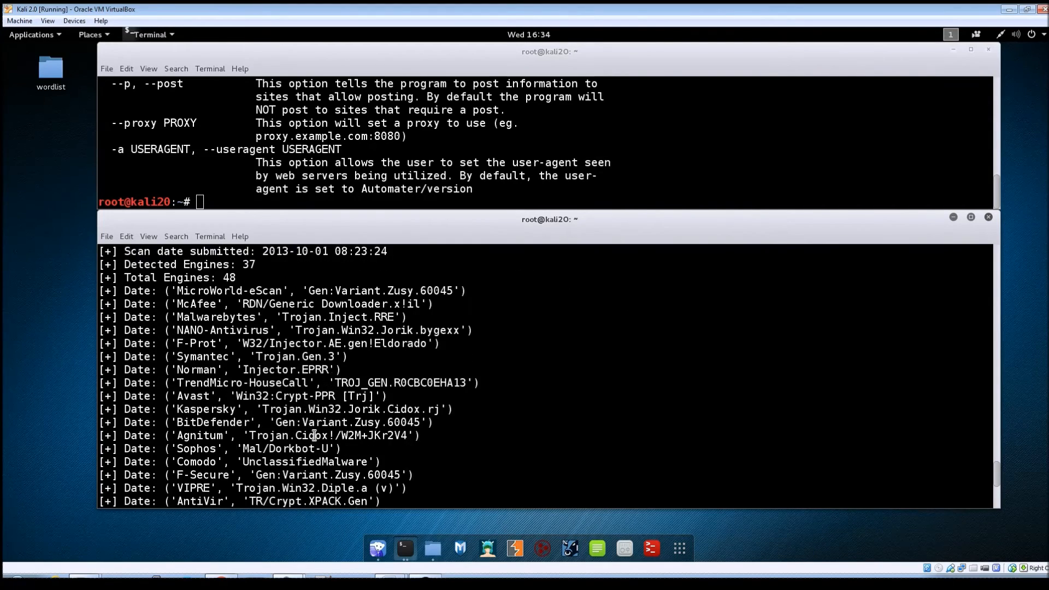
{"action": "scroll", "scroll_direction": "down", "scroll_amount": 3}
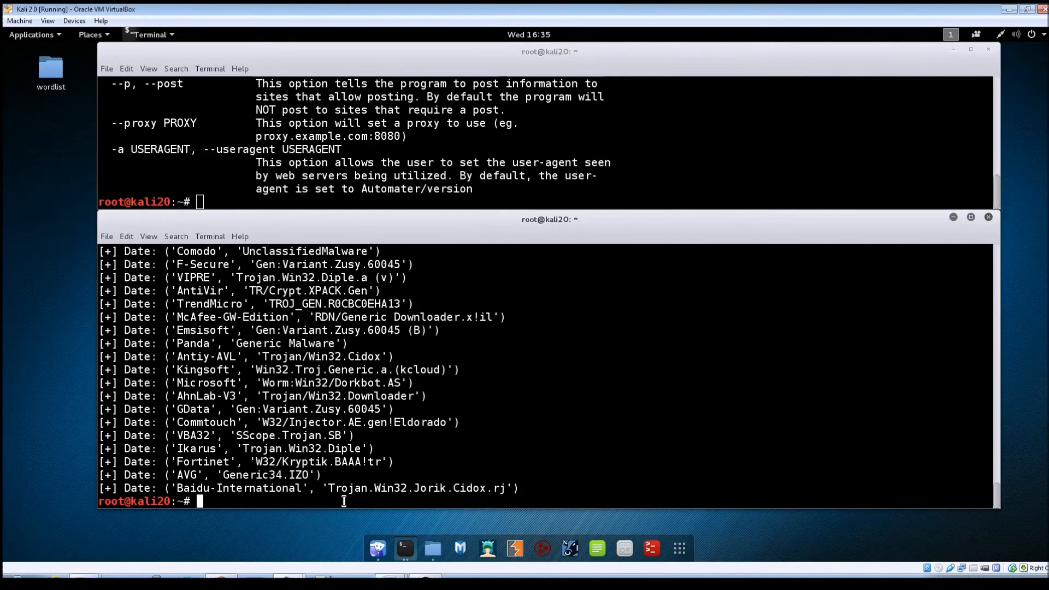
Change into /usr/share/automater and select sites.xml in the folder listing.
{"action": "type", "text": "cd /"}
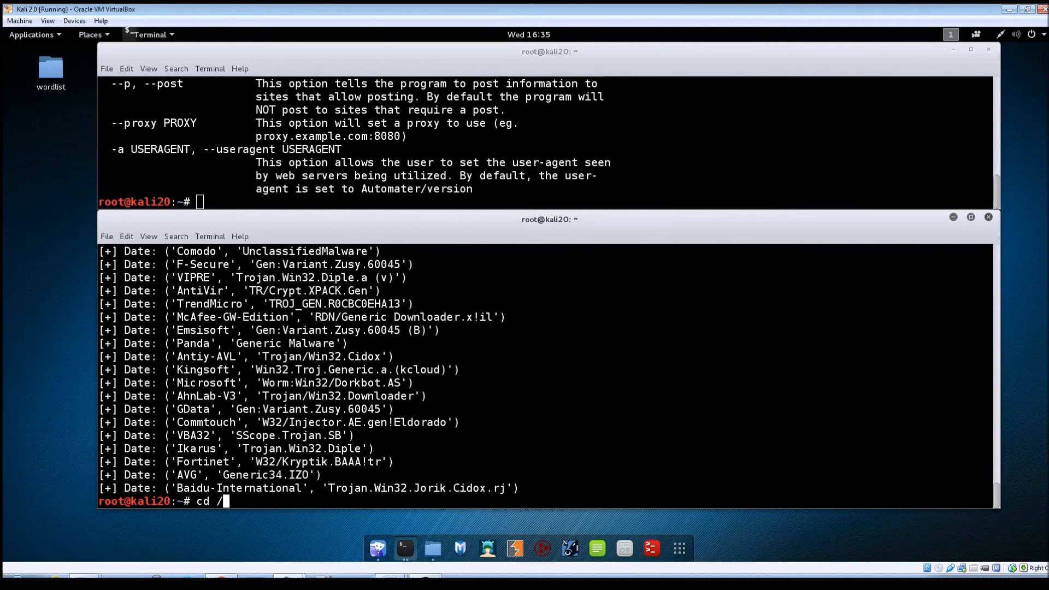
{"action": "type", "text": "usr/s"}
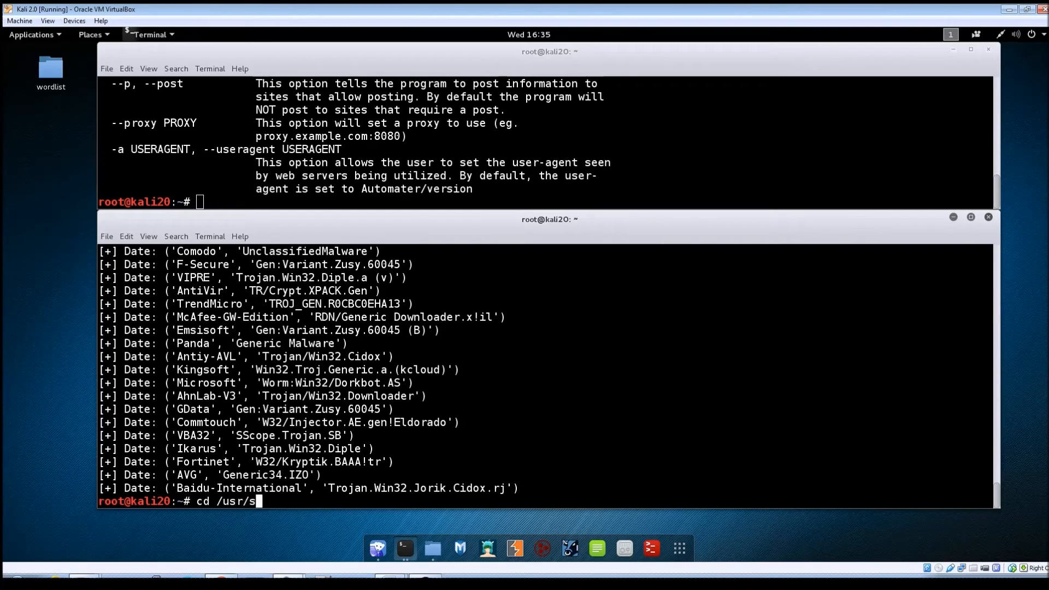
{"action": "type", "text": "hare/autom"}
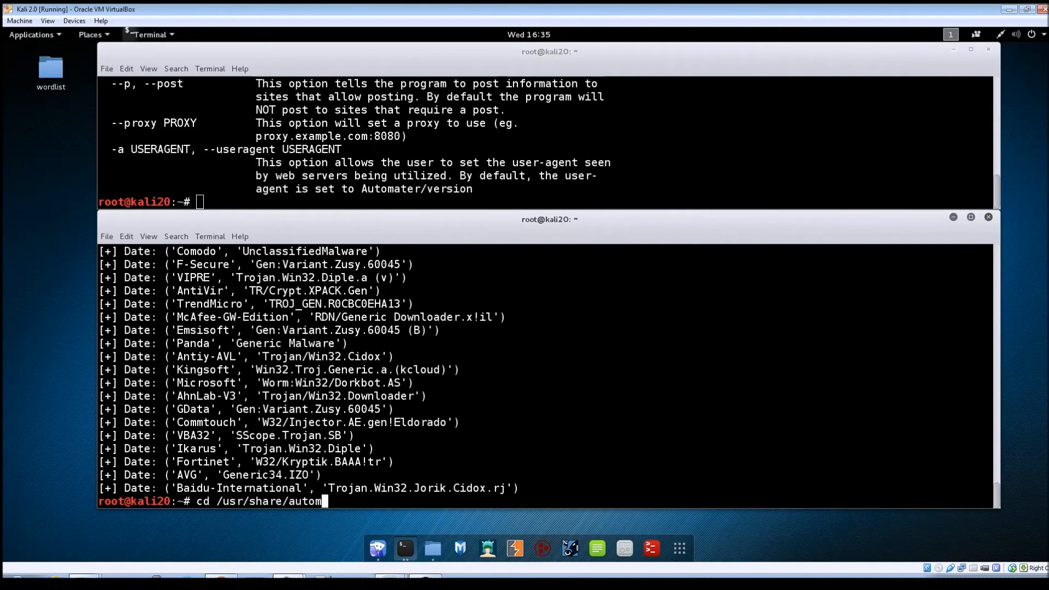
{"action": "key", "text": "Return"}
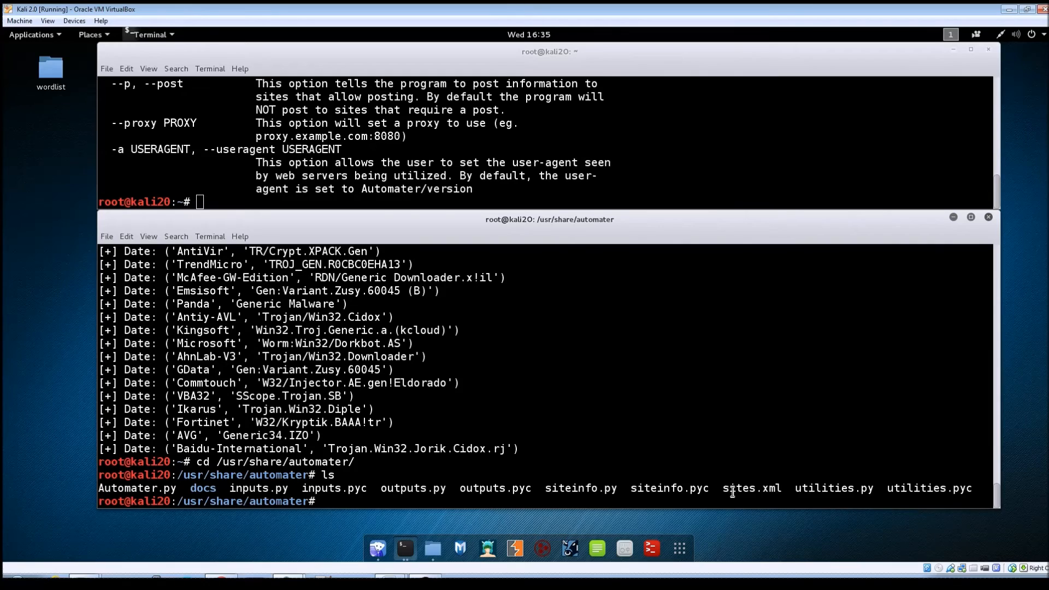
{"action": "double_click", "coordinate": [750, 488]}
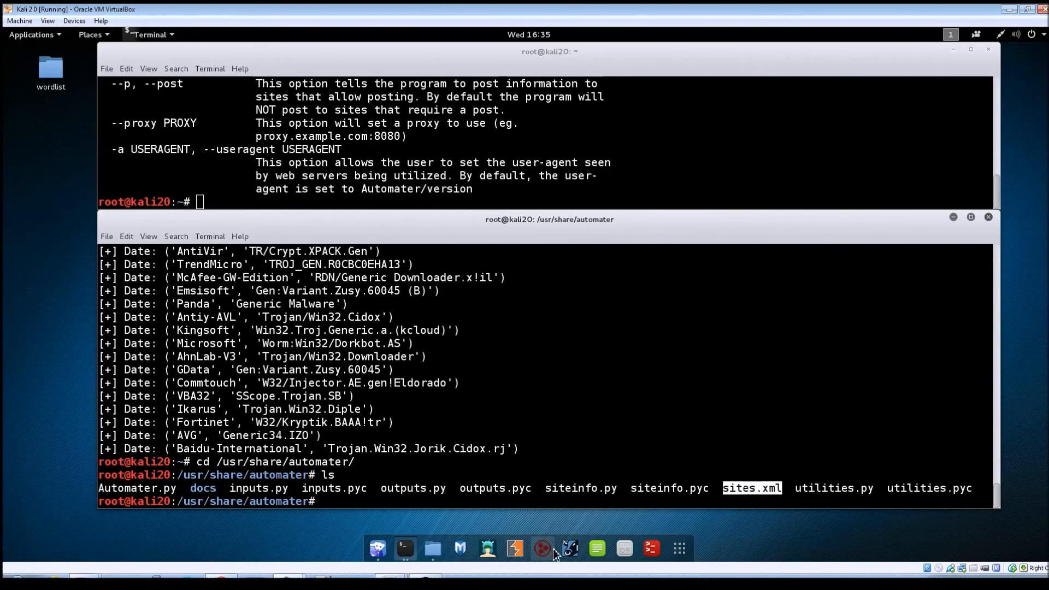
View sites.xml in gedit from the file manager, reading its site entries down to fortinet_classify.
{"action": "left_click", "coordinate": [432, 547]}
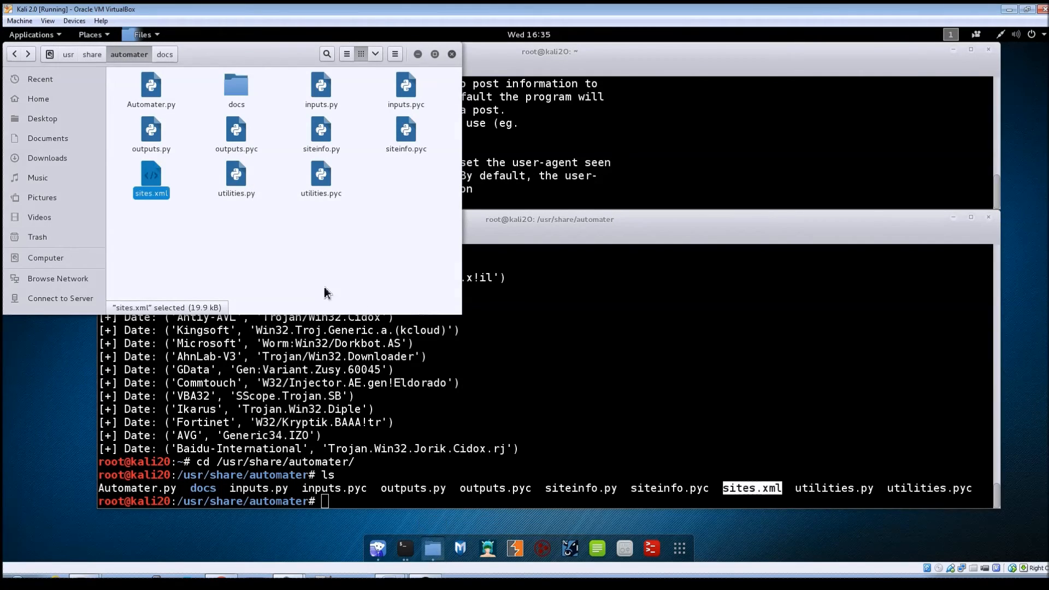
{"action": "right_click", "coordinate": [151, 179]}
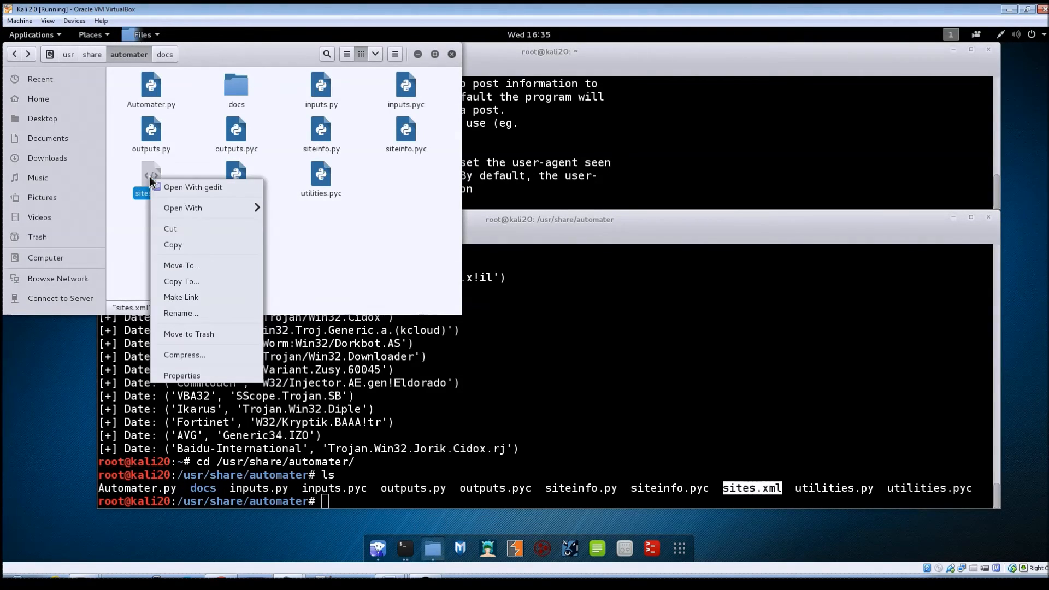
{"action": "left_click", "coordinate": [192, 187]}
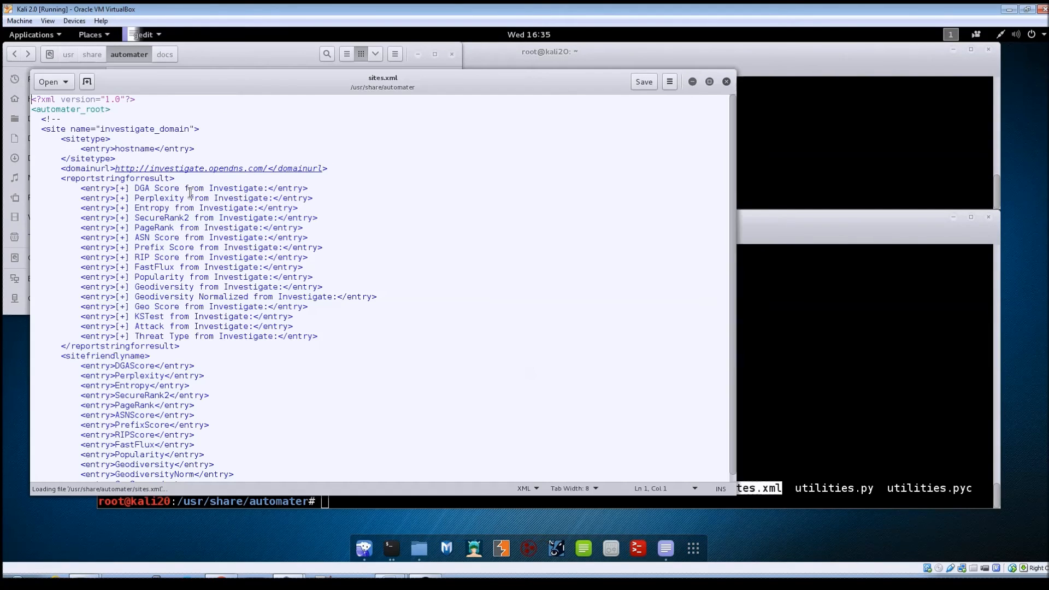
{"action": "mouse_move", "coordinate": [433, 382]}
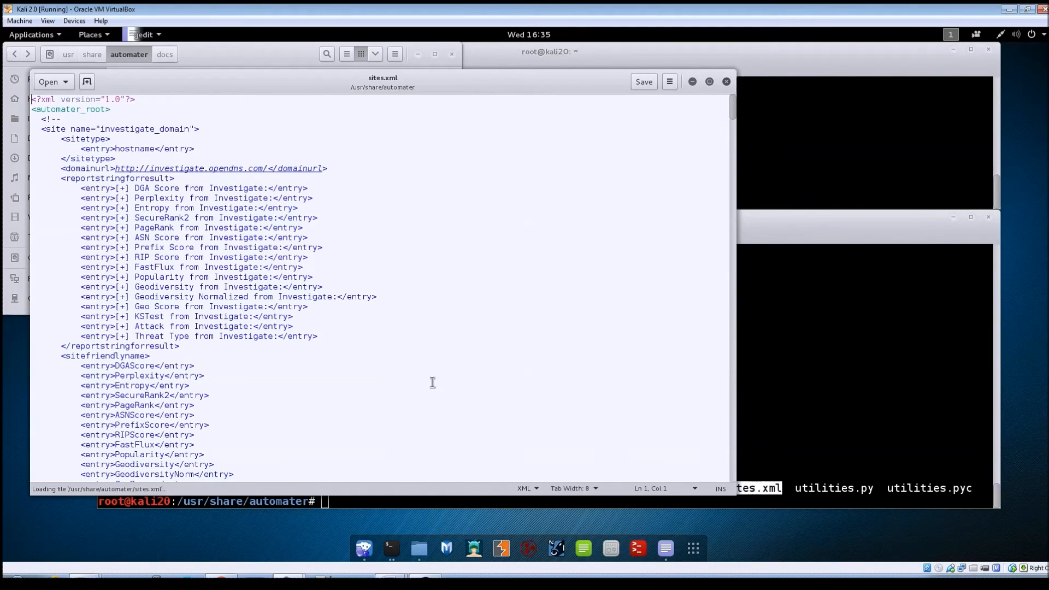
{"action": "scroll", "scroll_direction": "down", "scroll_amount": 3}
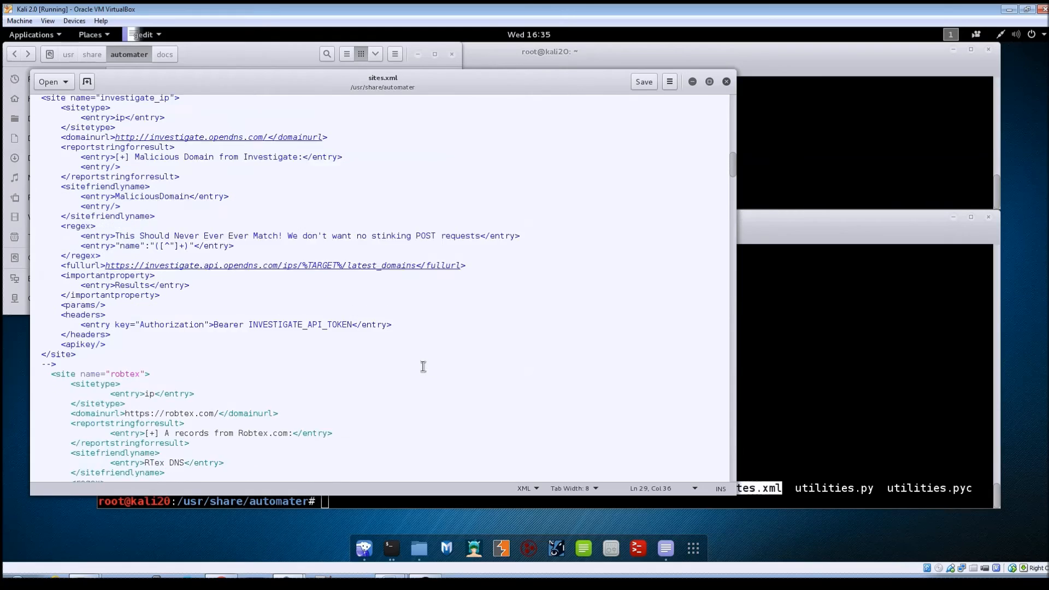
{"action": "scroll", "scroll_direction": "down", "scroll_amount": 3}
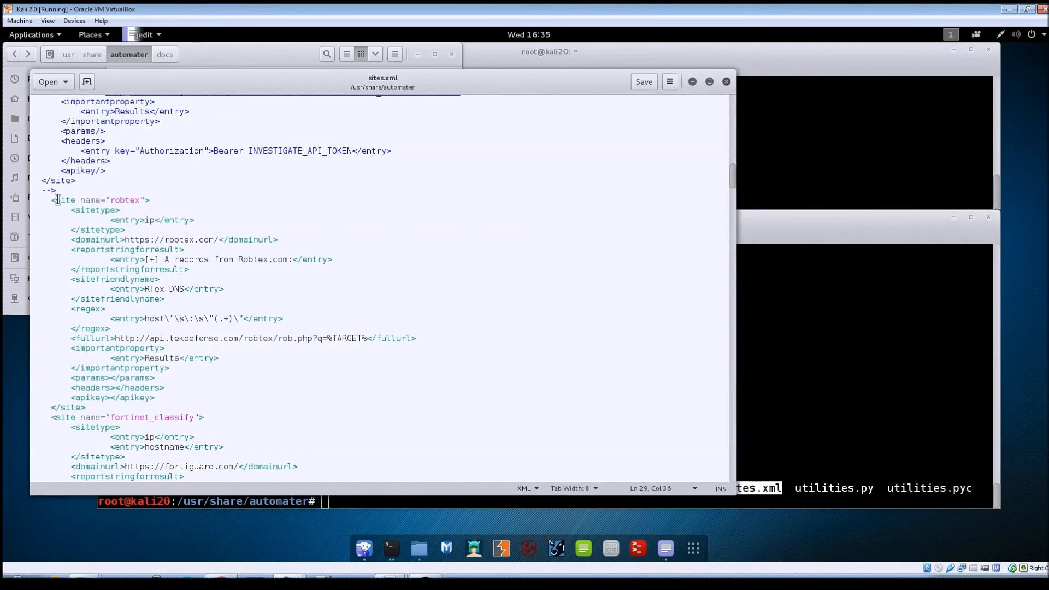
{"action": "double_click", "coordinate": [76, 200]}
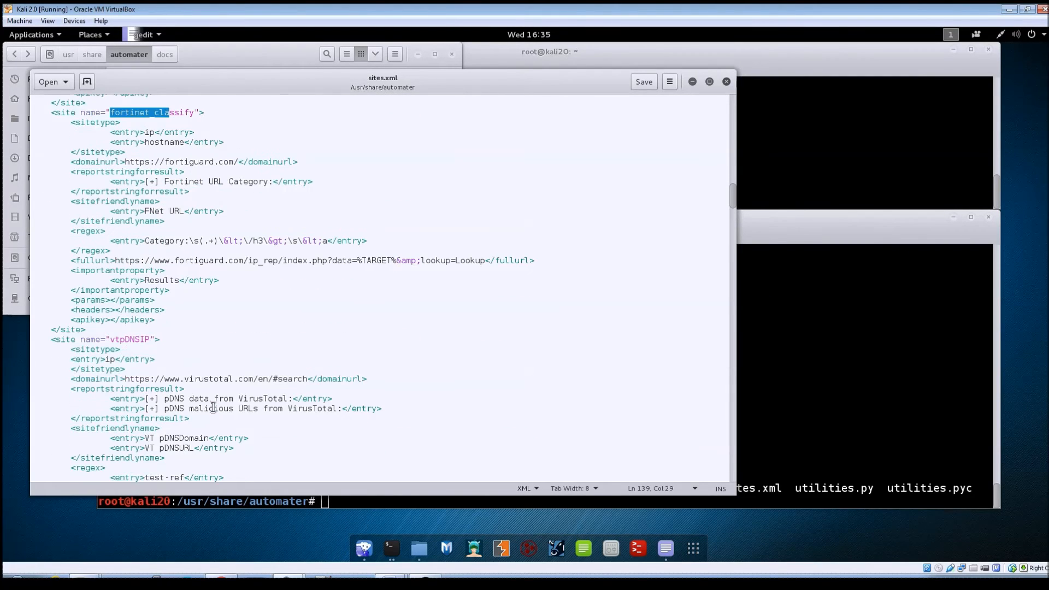
{"action": "mouse_move", "coordinate": [241, 358]}
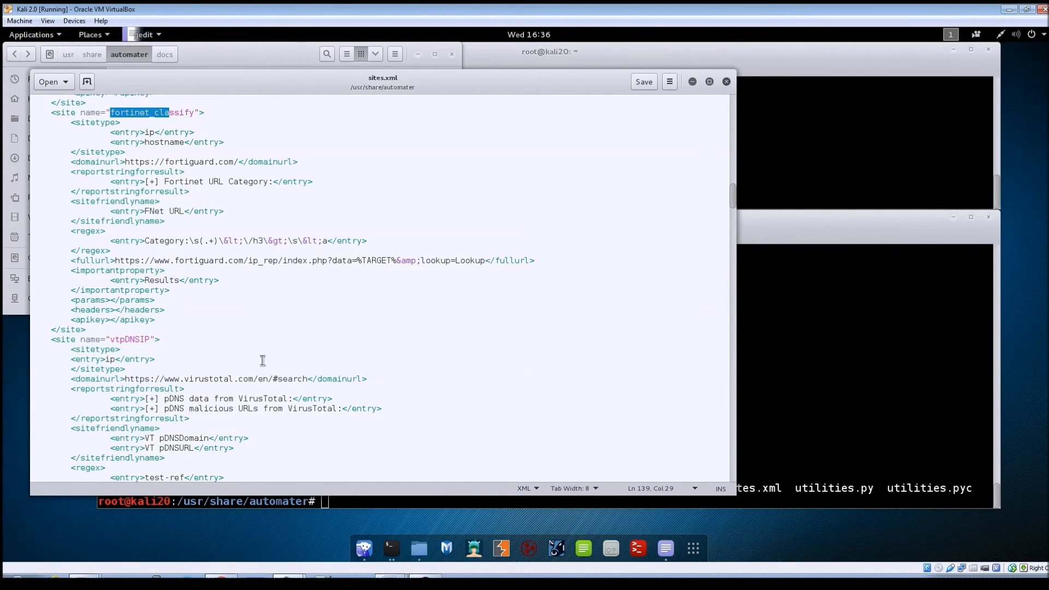
{"action": "mouse_move", "coordinate": [473, 360]}
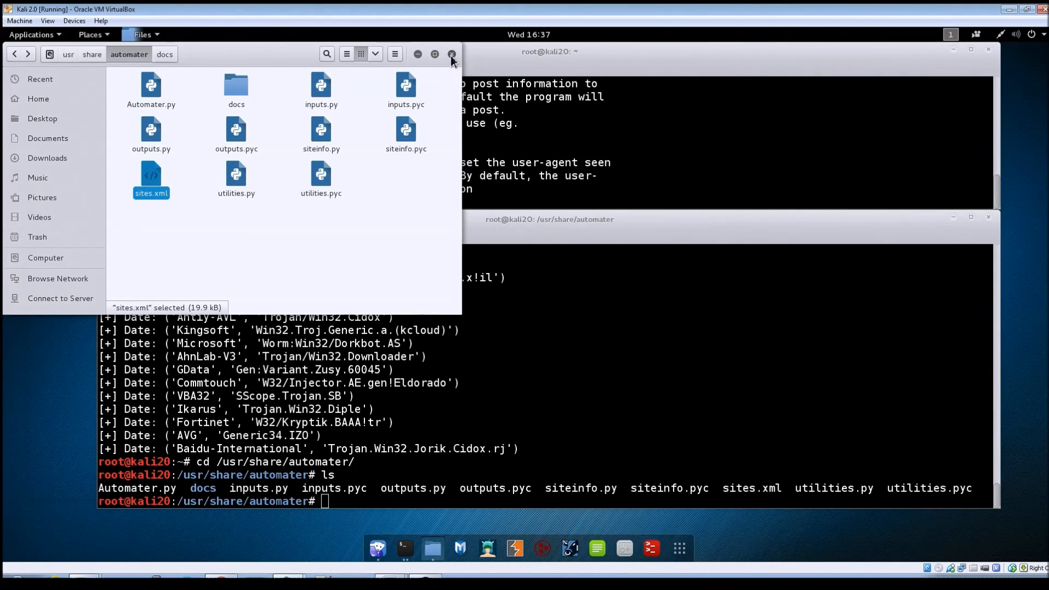
Close the Files window and run md5sum on inputs.py to print its hash.
{"action": "left_click", "coordinate": [451, 55]}
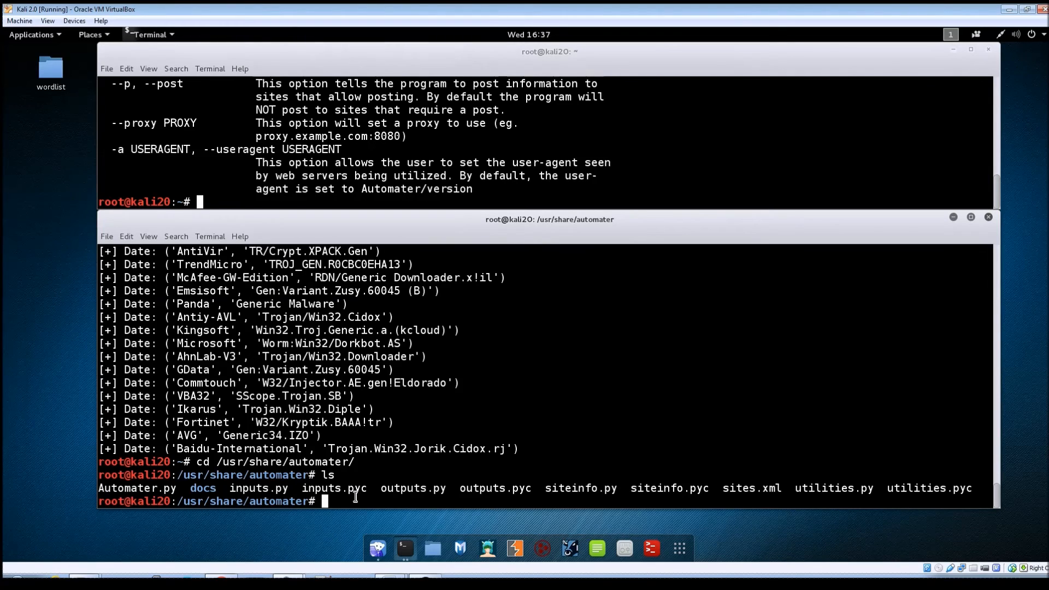
{"action": "type", "text": "md"}
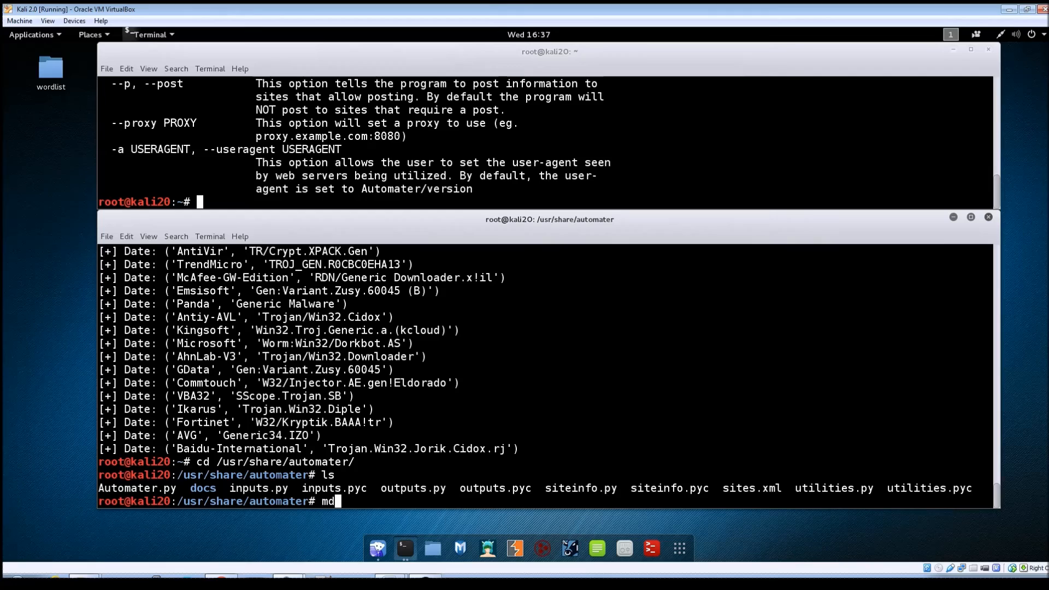
{"action": "type", "text": "5sum"}
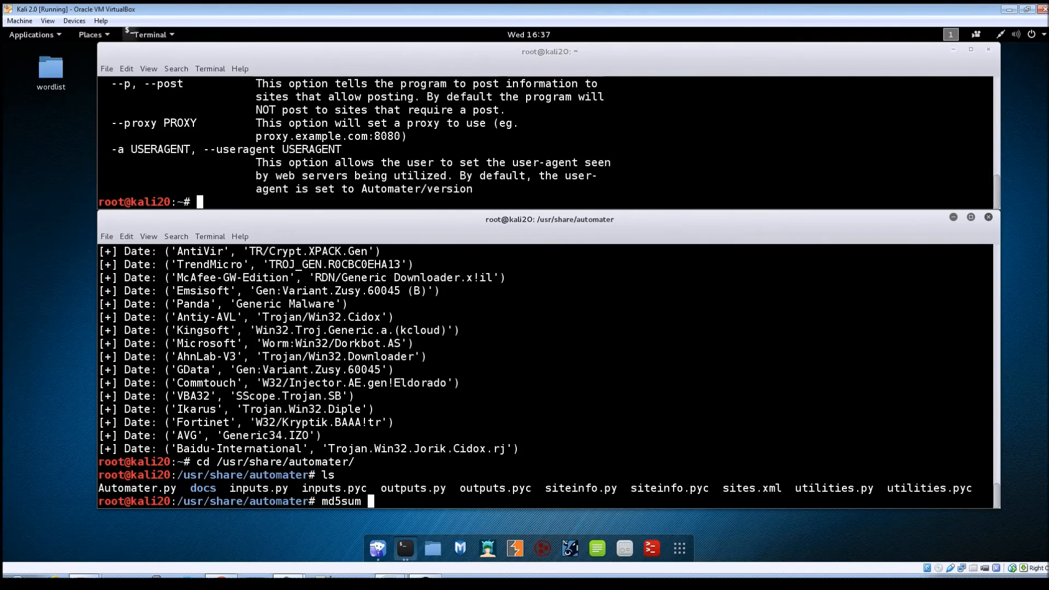
{"action": "type", "text": "inputs.py"}
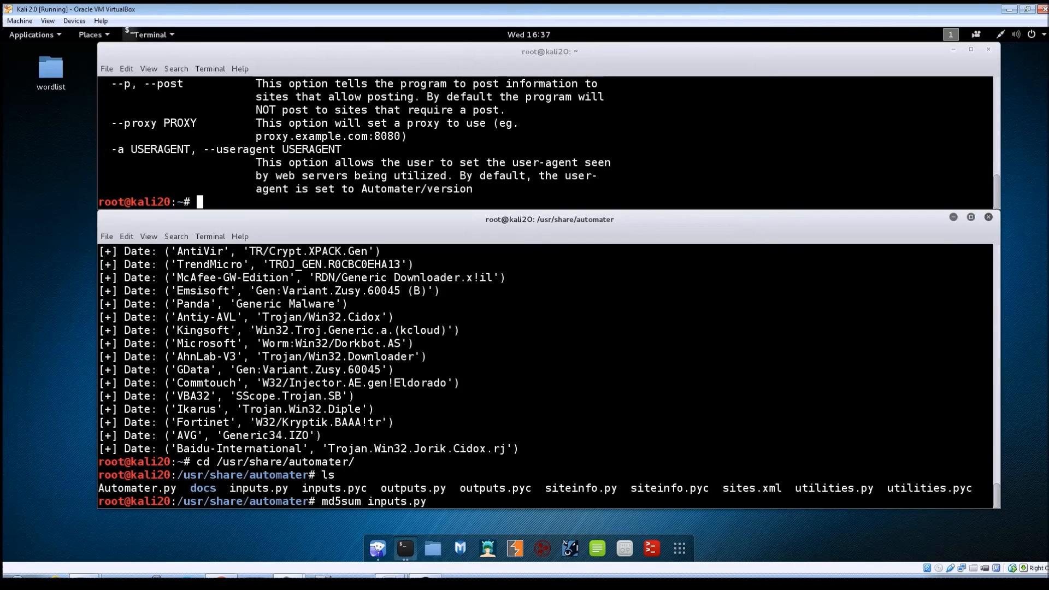
{"action": "key", "text": "Return"}
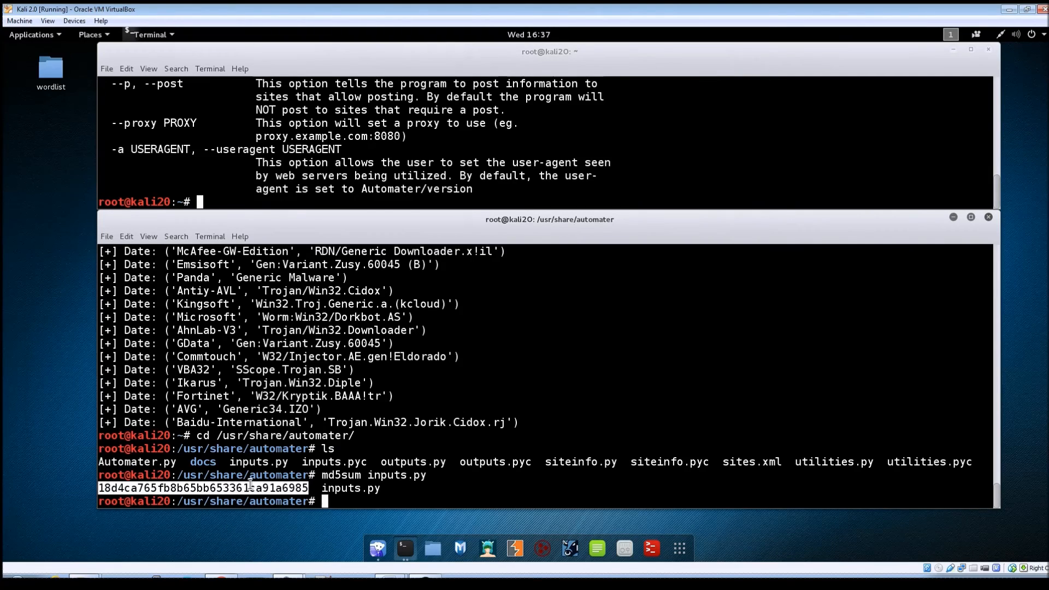
{"action": "mouse_move", "coordinate": [368, 503]}
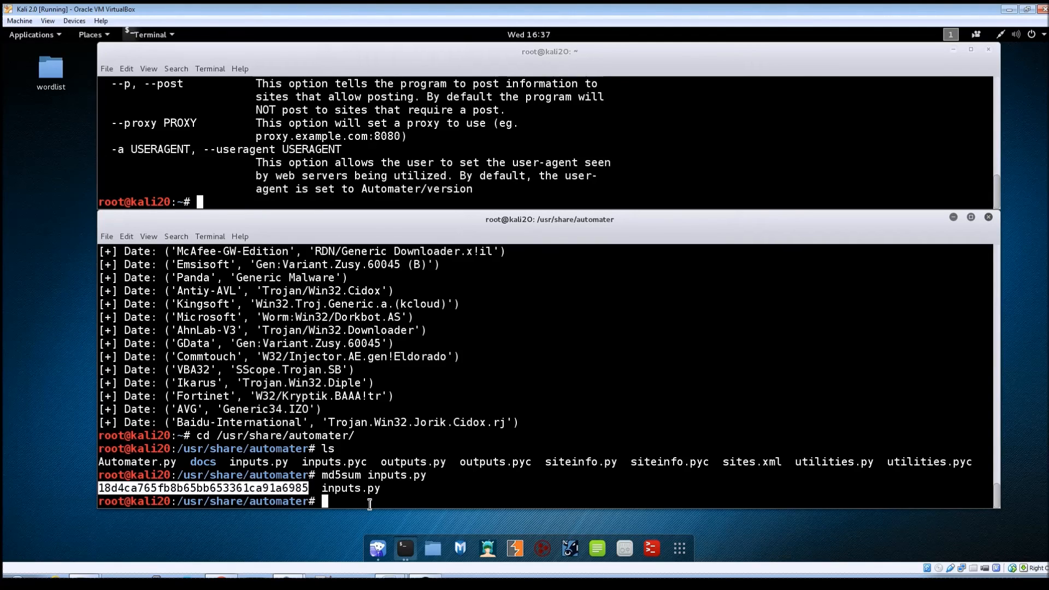
{"action": "mouse_move", "coordinate": [364, 495]}
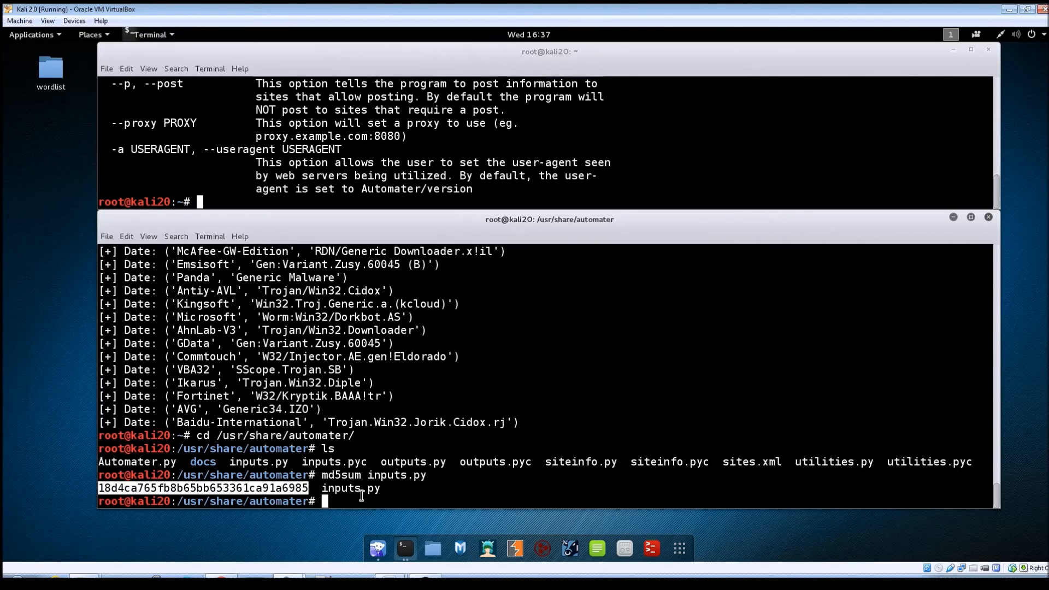